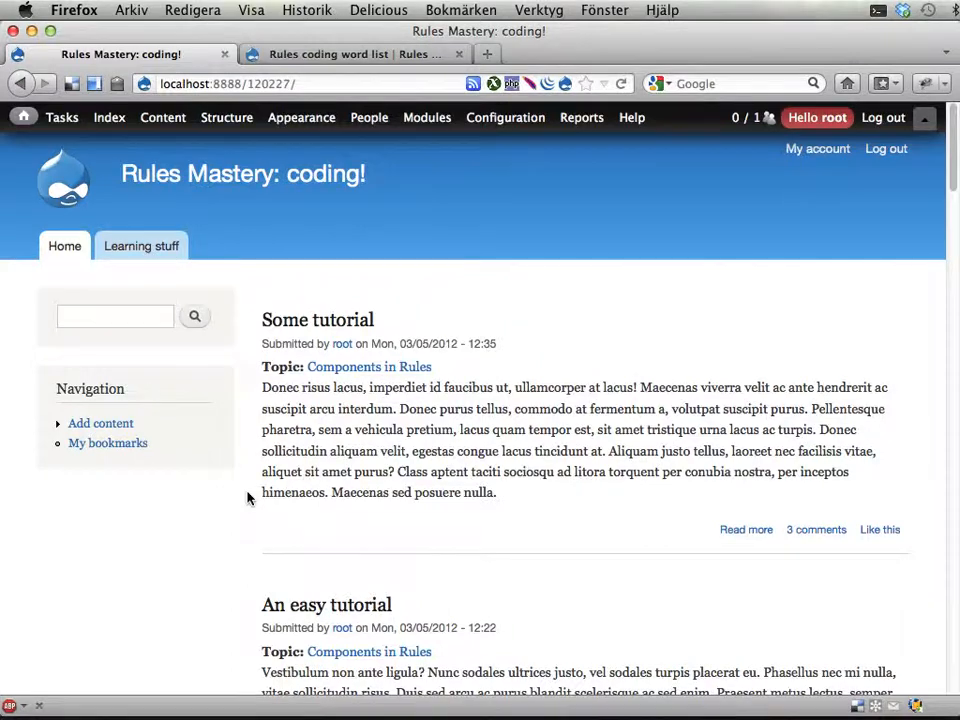
# Step: View the Rules coding word list tab, return to the front page and bring up the Configuration menu
pyautogui.click(356, 54)
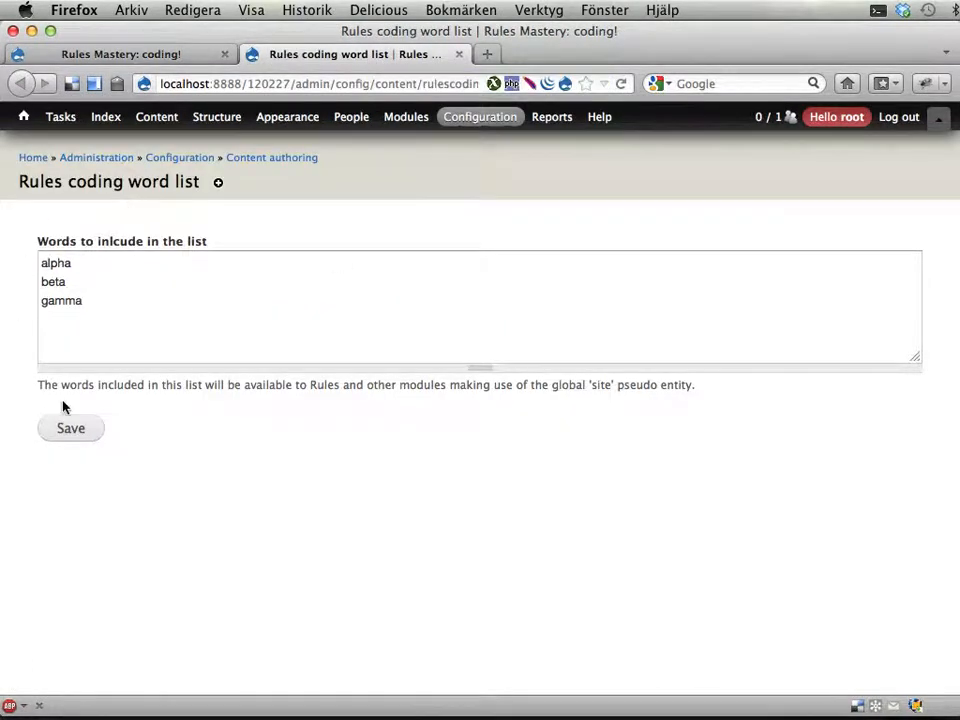
pyautogui.moveTo(76, 428)
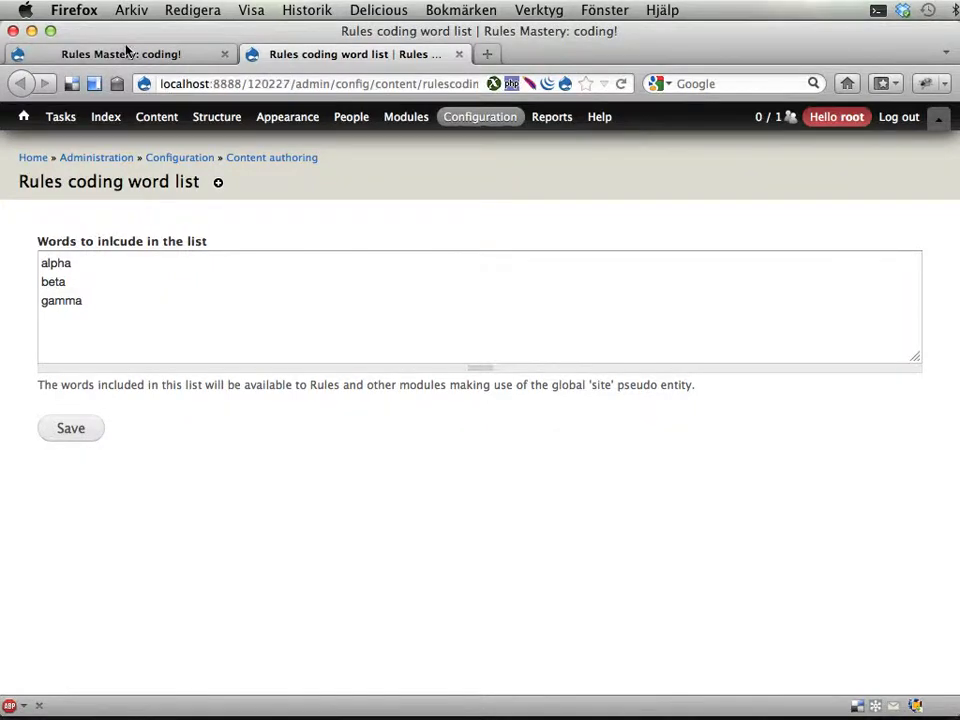
pyautogui.click(120, 54)
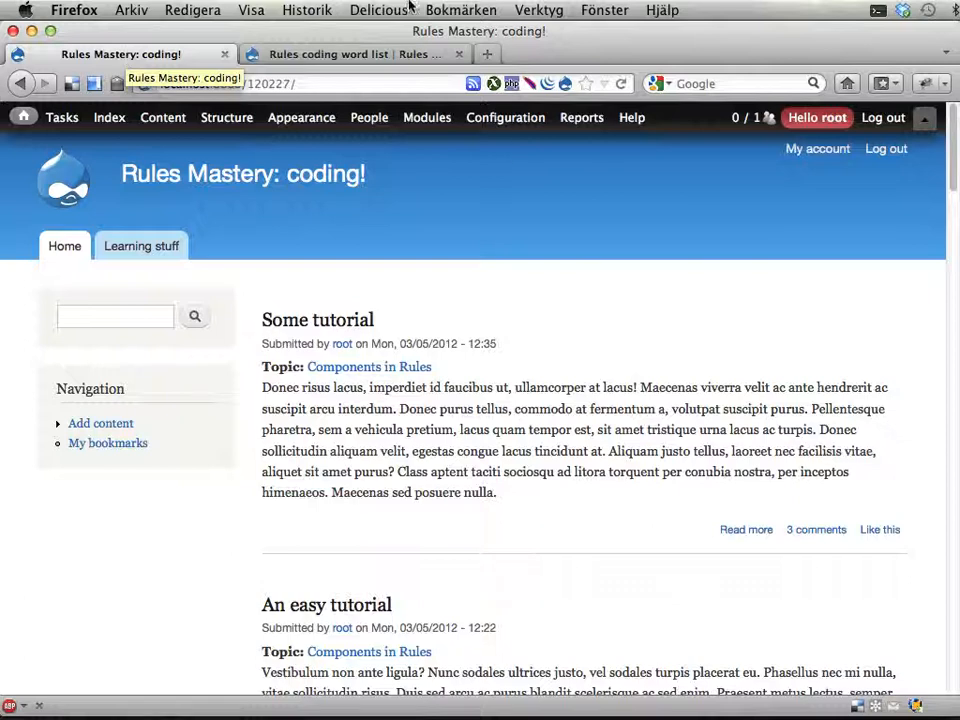
pyautogui.click(504, 116)
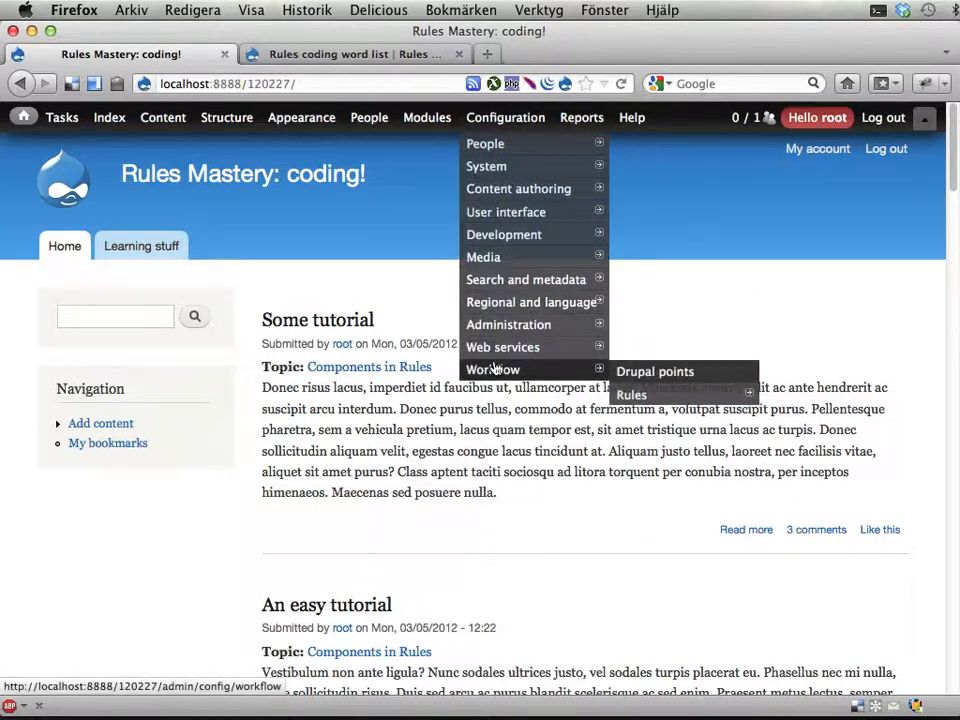
# Step: Show the Events page of the Rules devel info and locate the user_view event
pyautogui.click(632, 394)
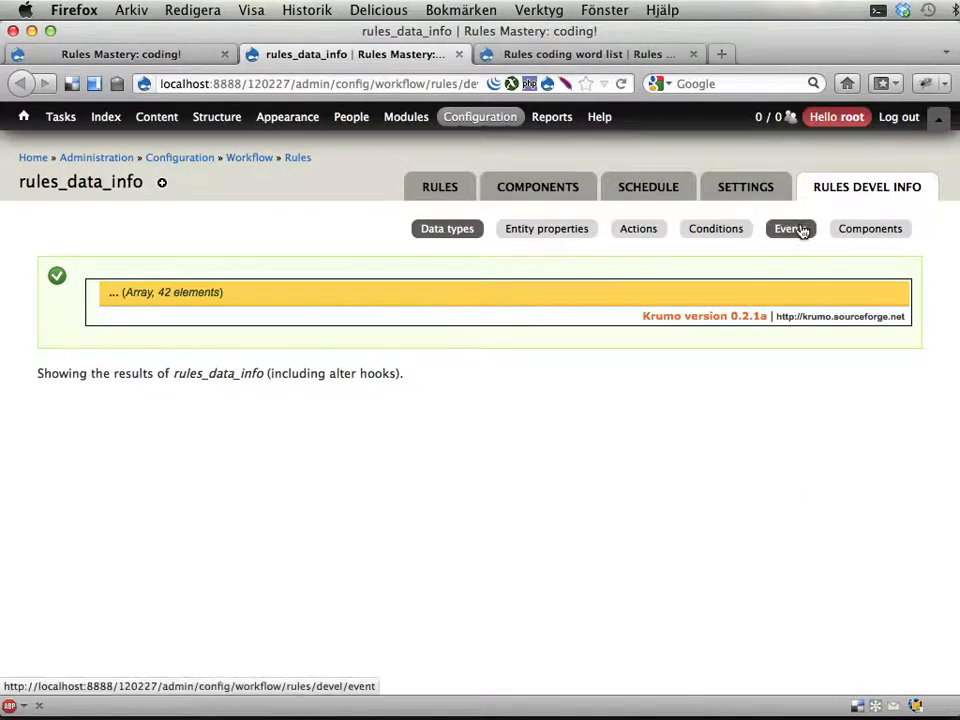
pyautogui.click(790, 228)
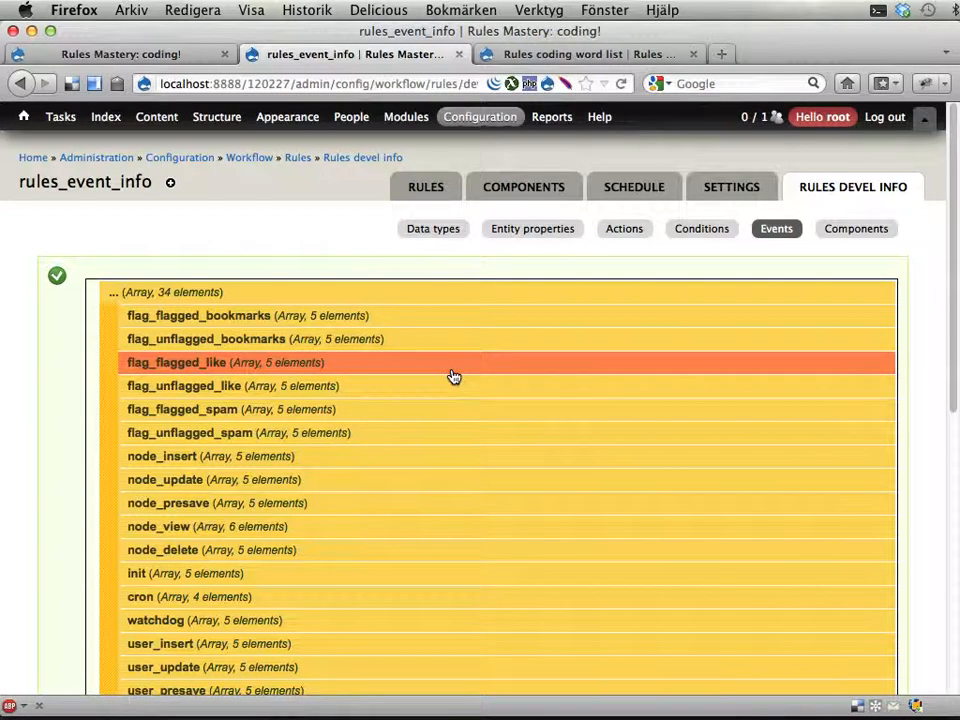
pyautogui.scroll(-3)
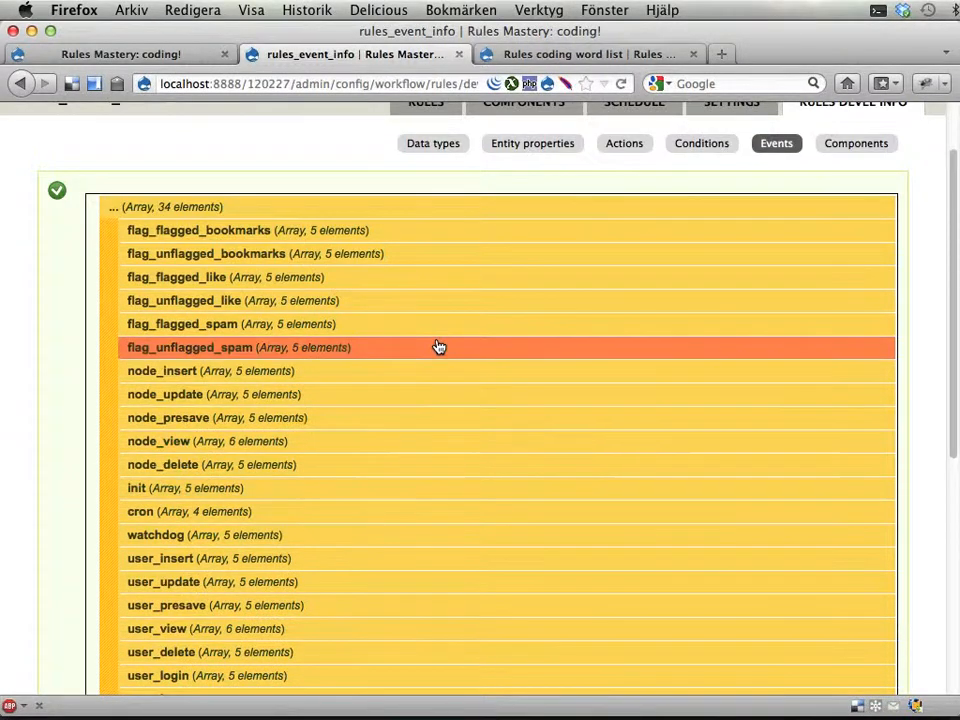
pyautogui.scroll(-3)
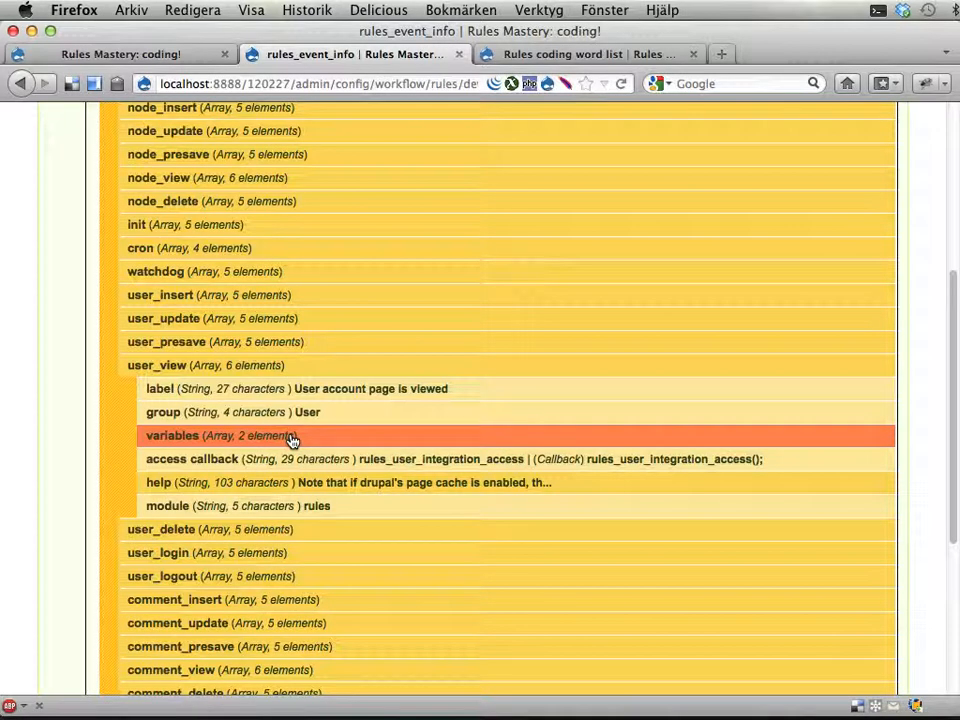
# Step: Expand user_view's variables and the account variable to read their declarations
pyautogui.click(172, 436)
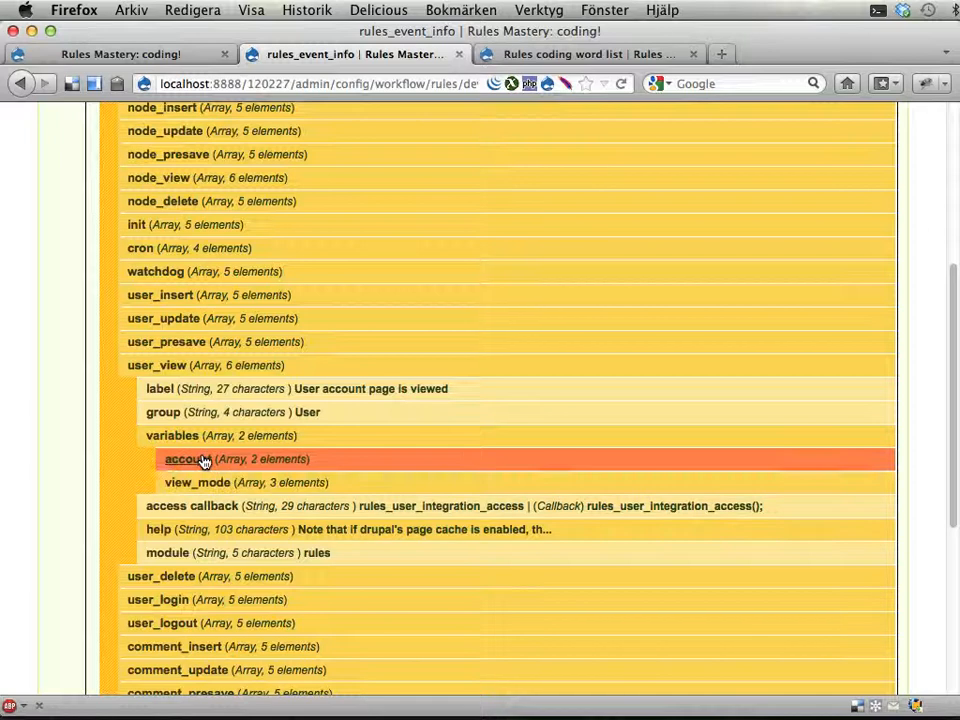
pyautogui.click(188, 458)
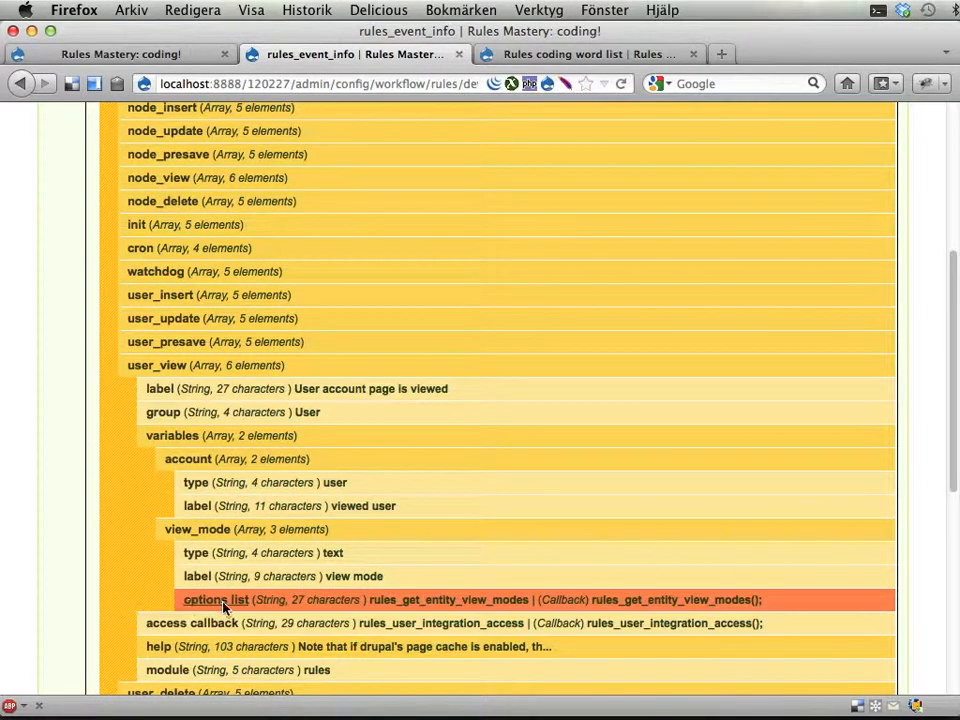
pyautogui.moveTo(304, 552)
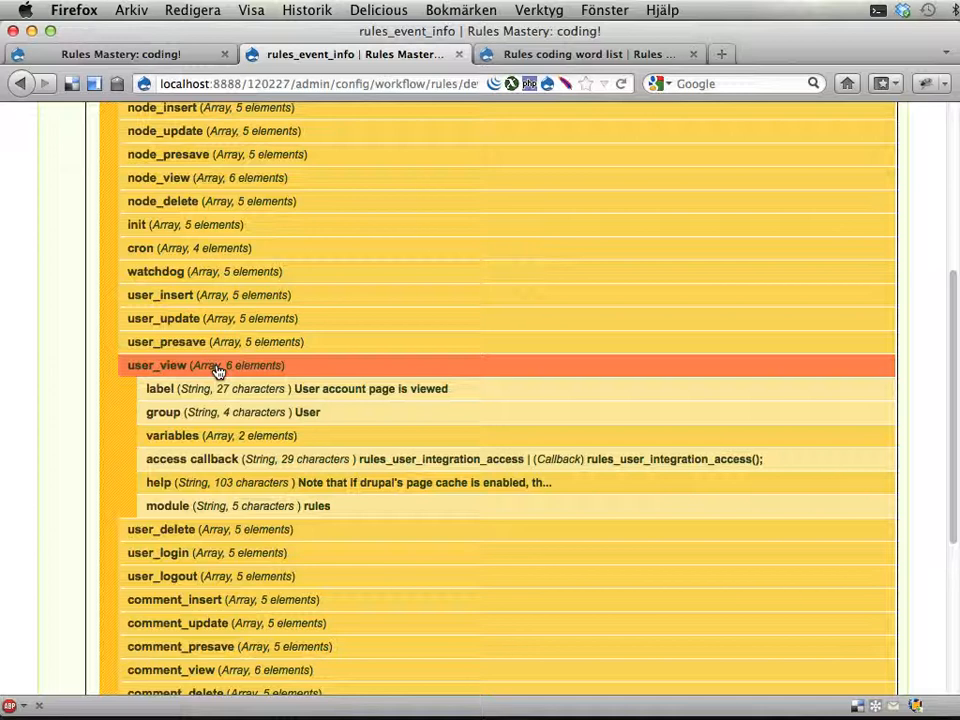
pyautogui.scroll(3)
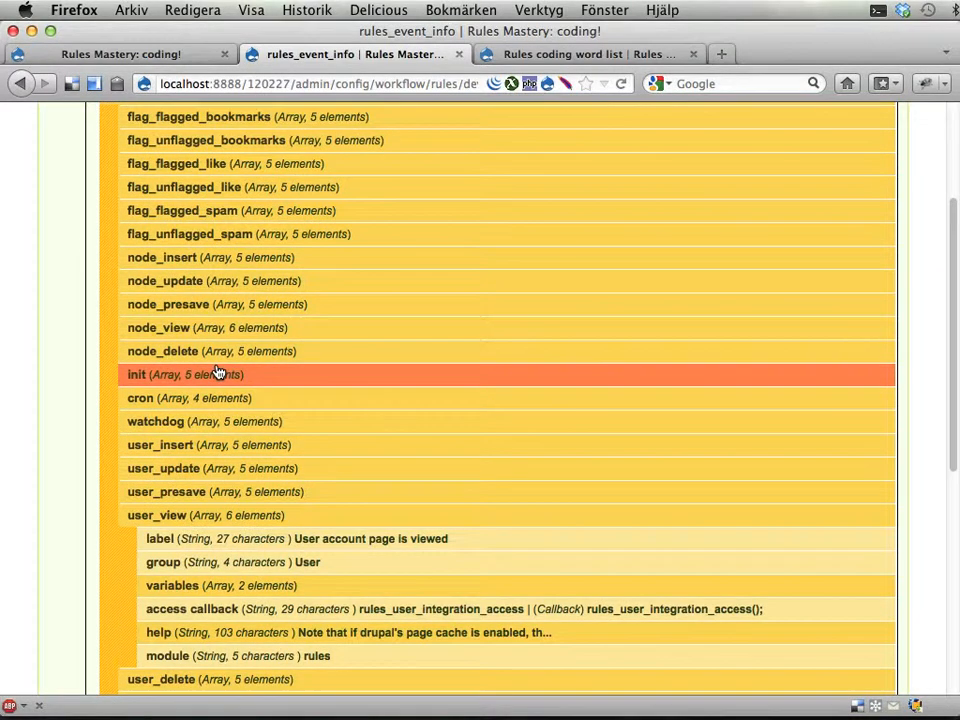
# Step: Return via Configuration to the Rules coding word list page with alpha, beta, gamma
pyautogui.click(480, 116)
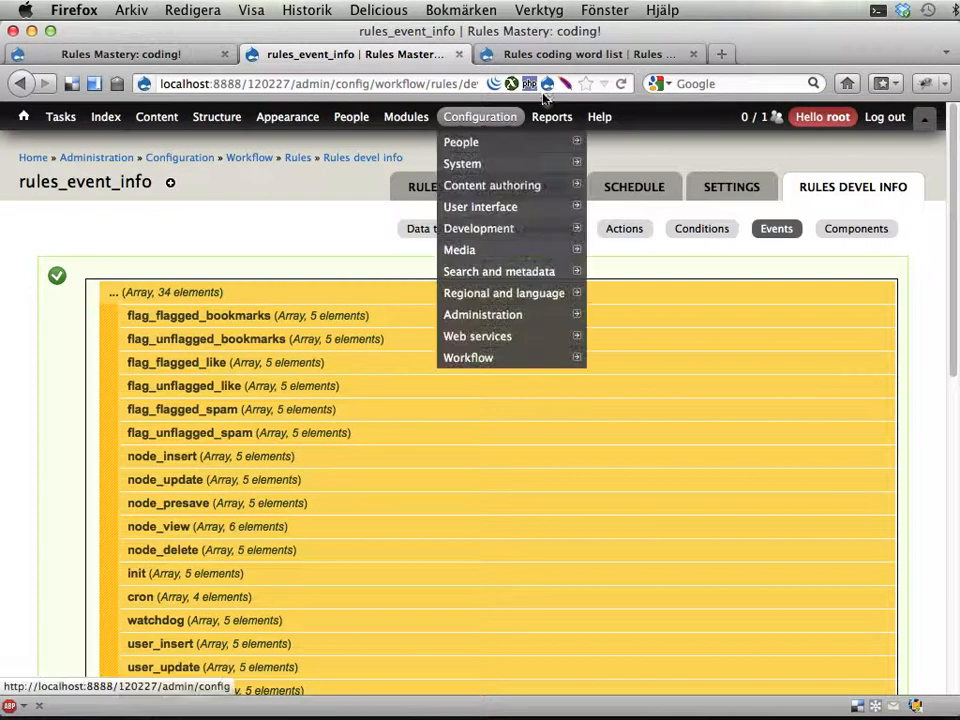
pyautogui.click(564, 54)
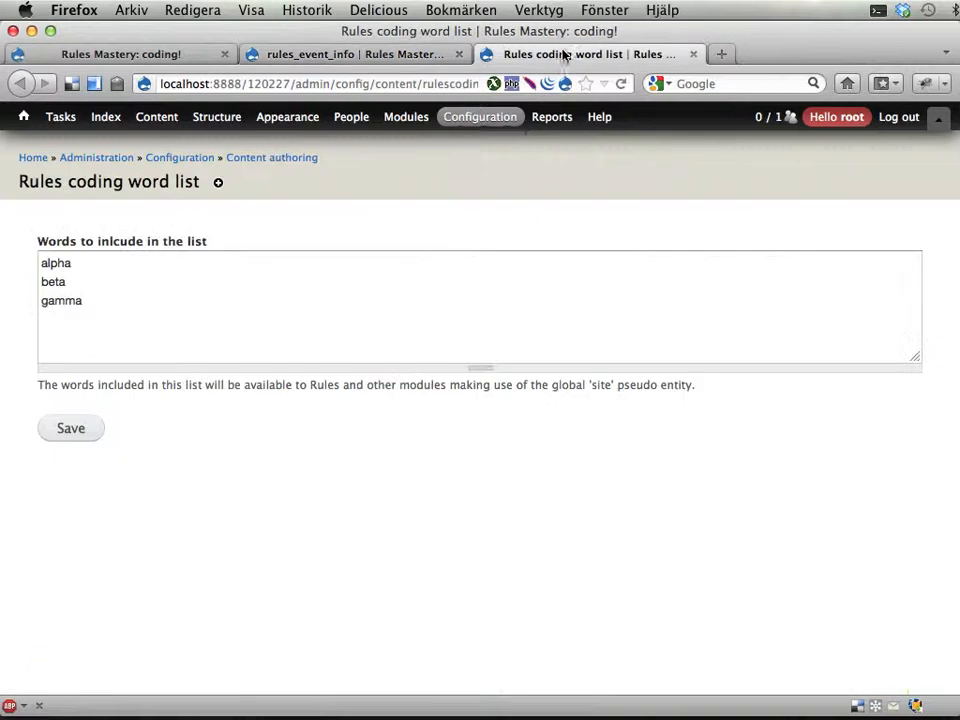
pyautogui.moveTo(144, 384)
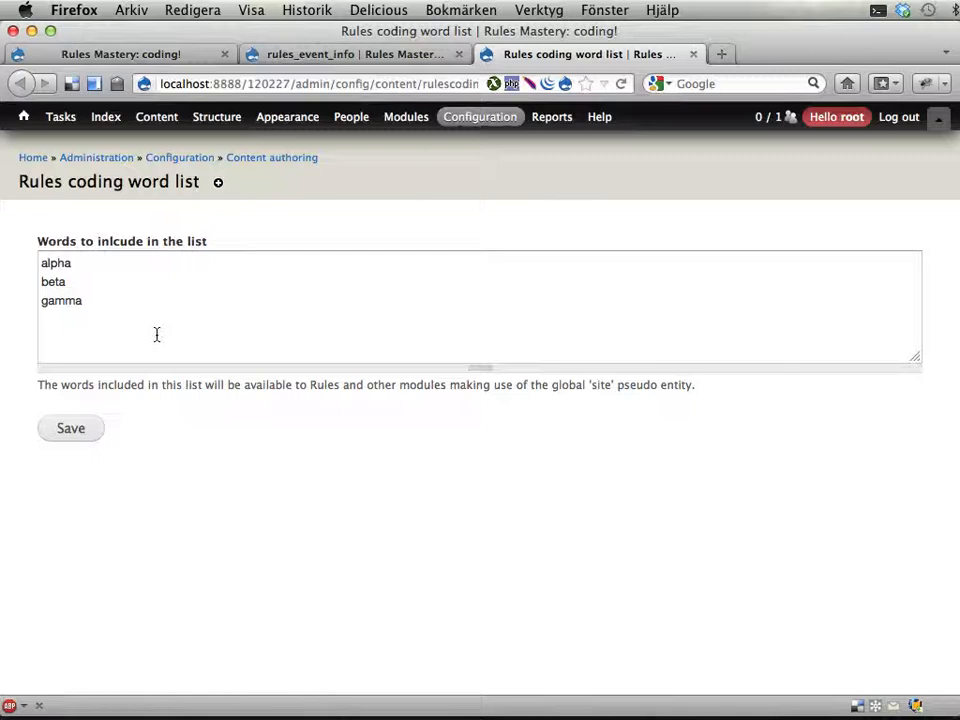
pyautogui.moveTo(80, 392)
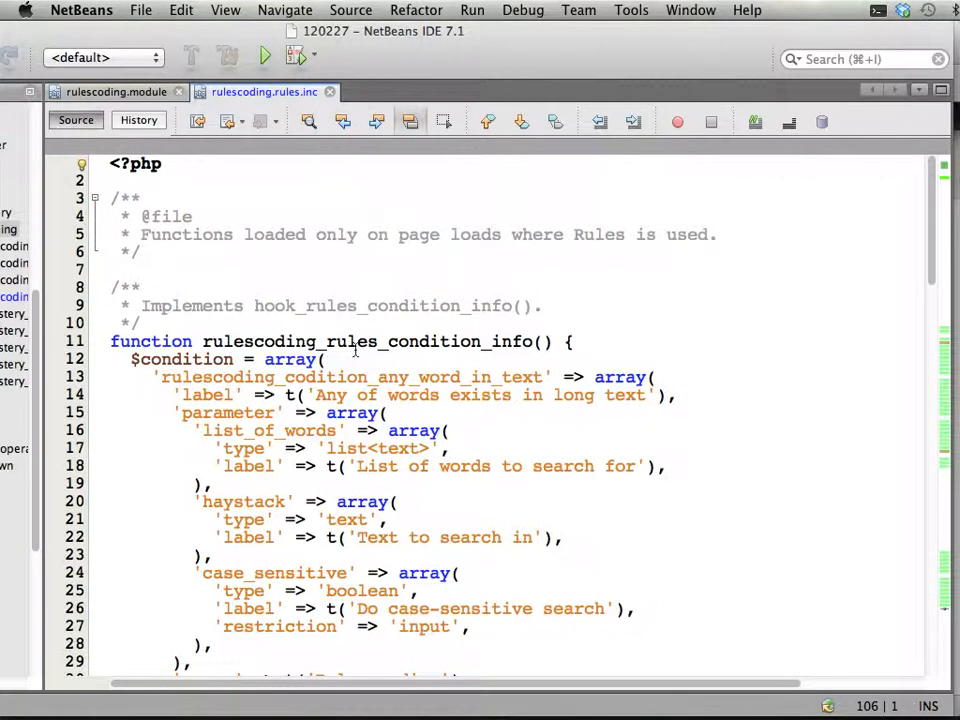
# Step: Write an empty function rulescoding_rules_event_info() { stub below the actions info hook
pyautogui.scroll(-3)
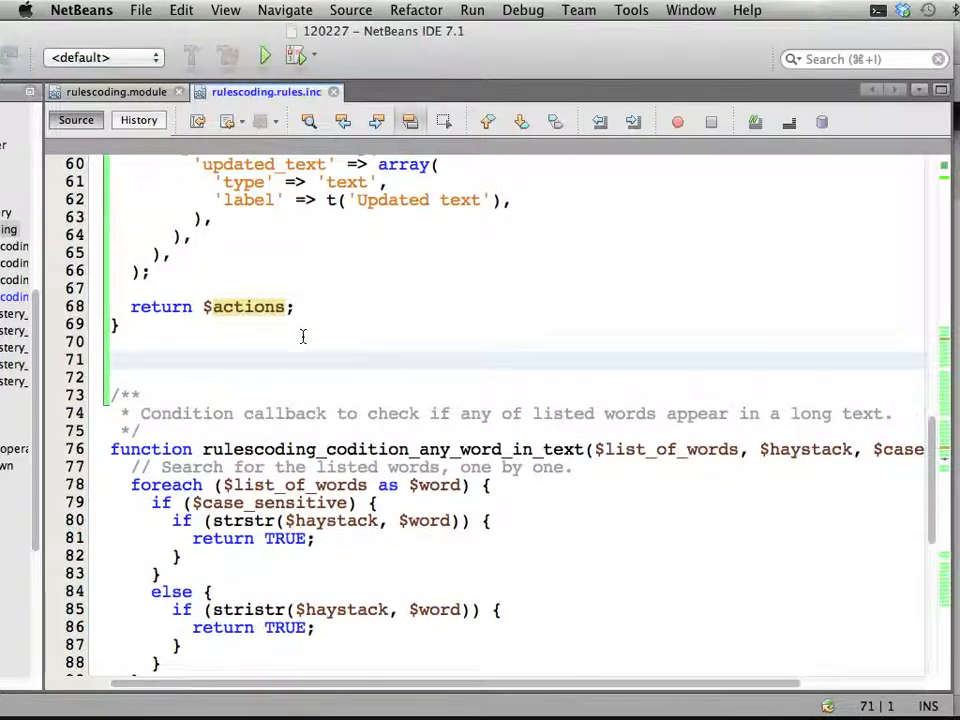
pyautogui.write('function r')
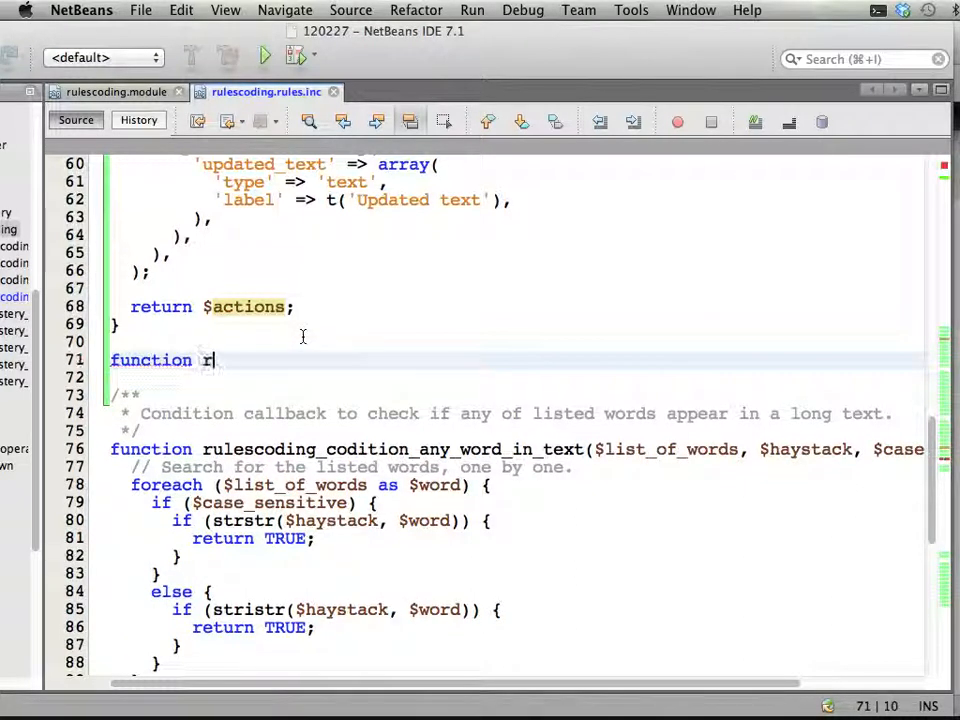
pyautogui.write('ulescoding_event')
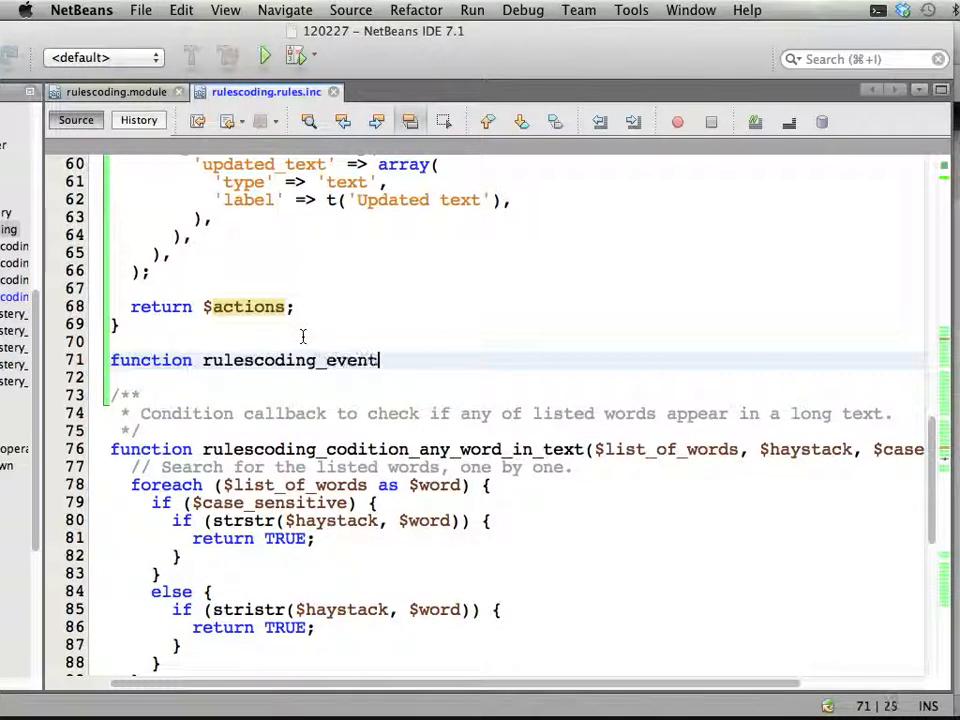
pyautogui.write('_info')
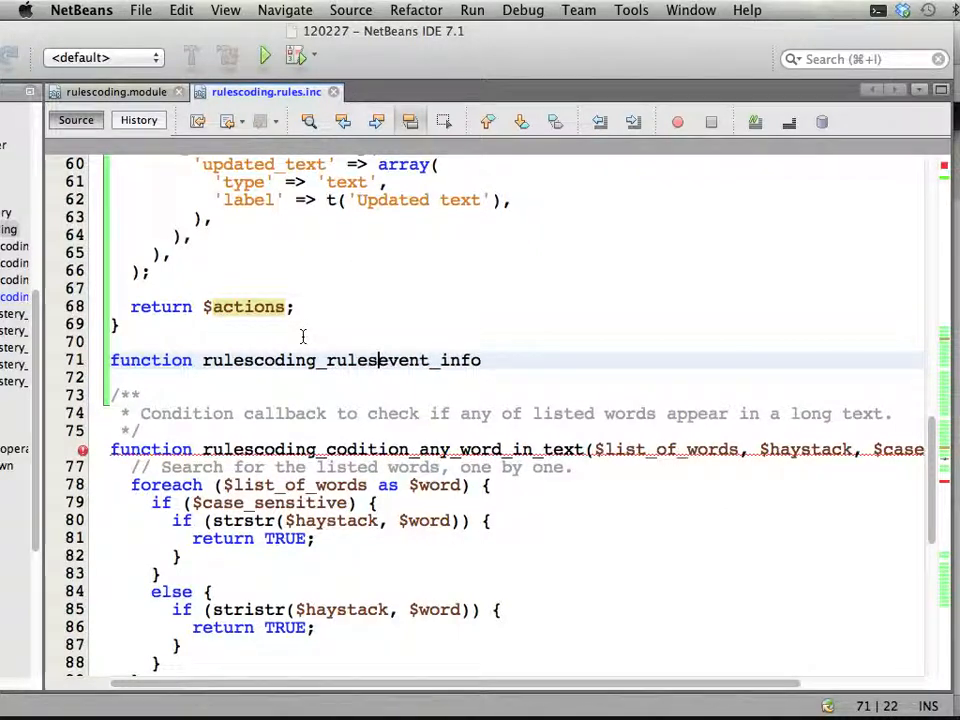
pyautogui.write('_event_info() {')
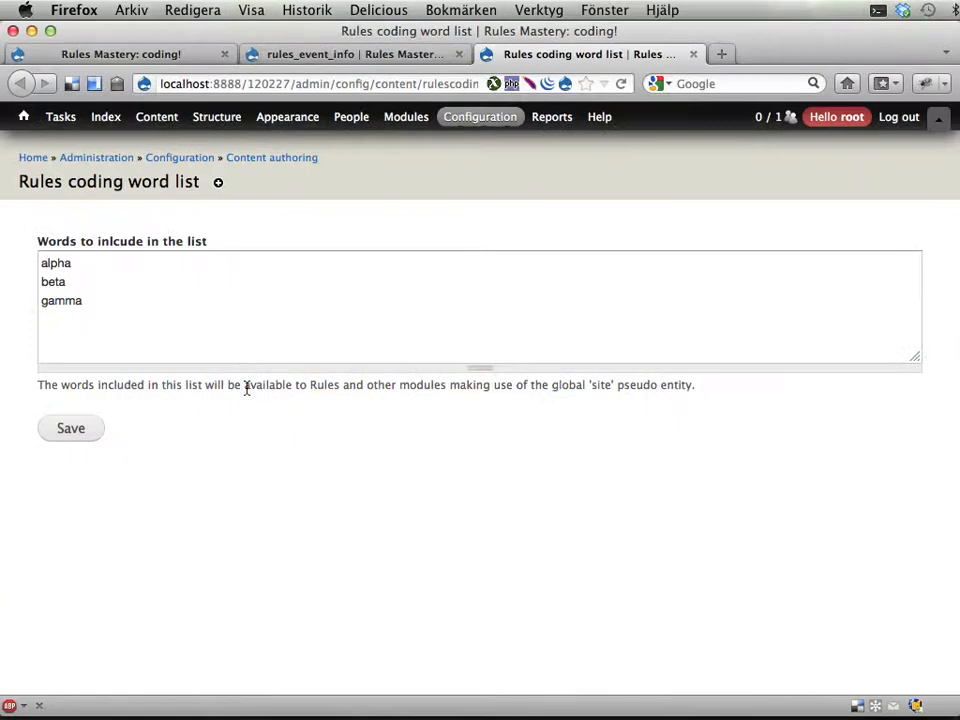
pyautogui.click(356, 54)
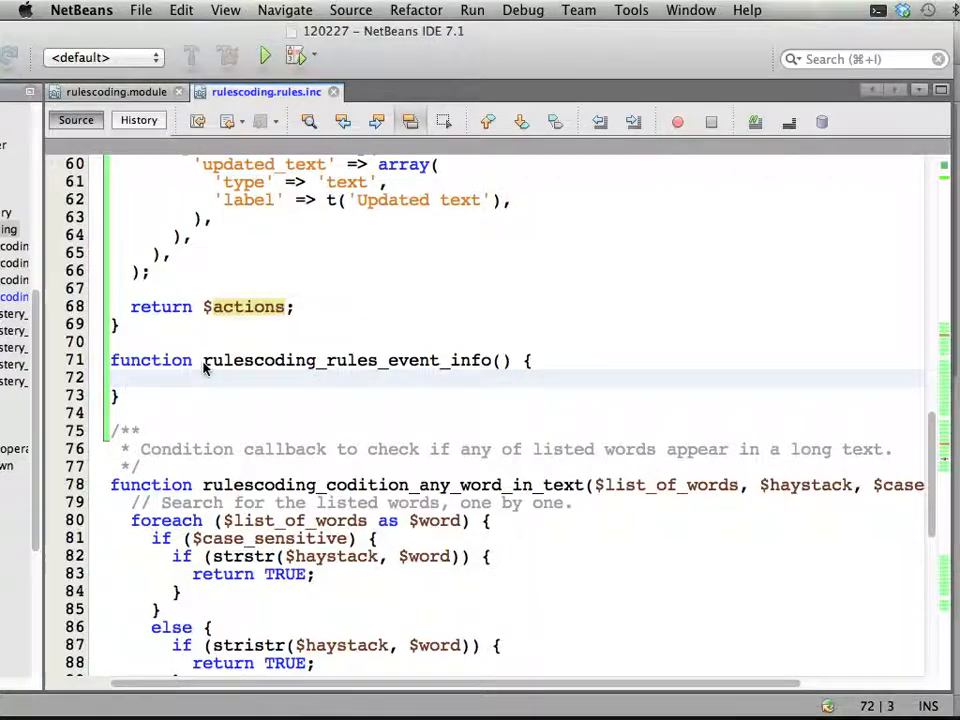
# Step: Start the hook body with $events = array();
pyautogui.click(364, 360)
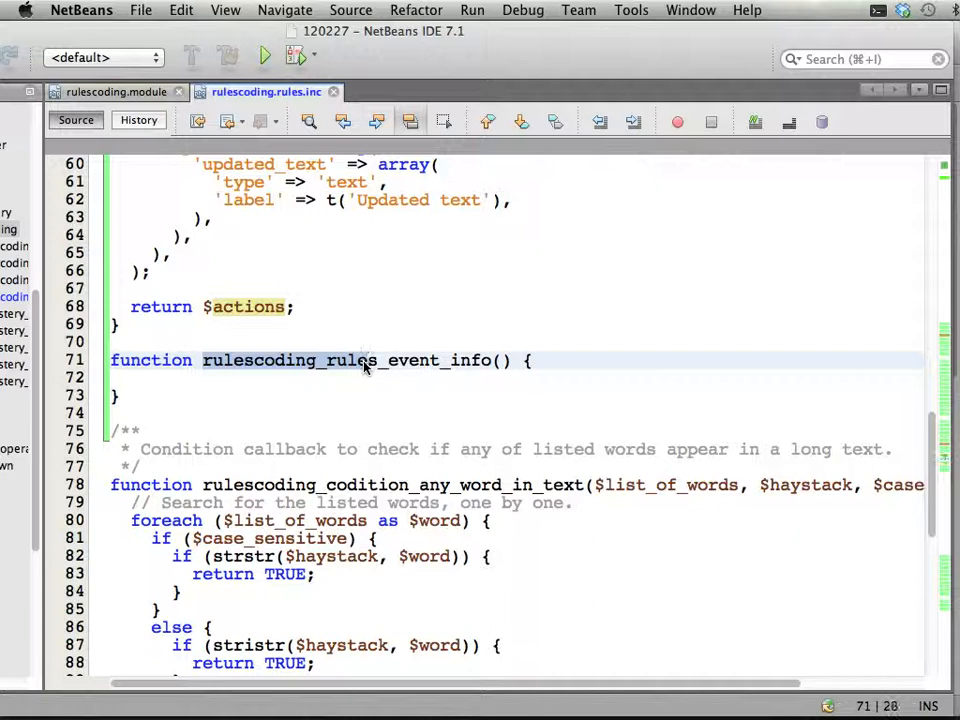
pyautogui.write('$eve')
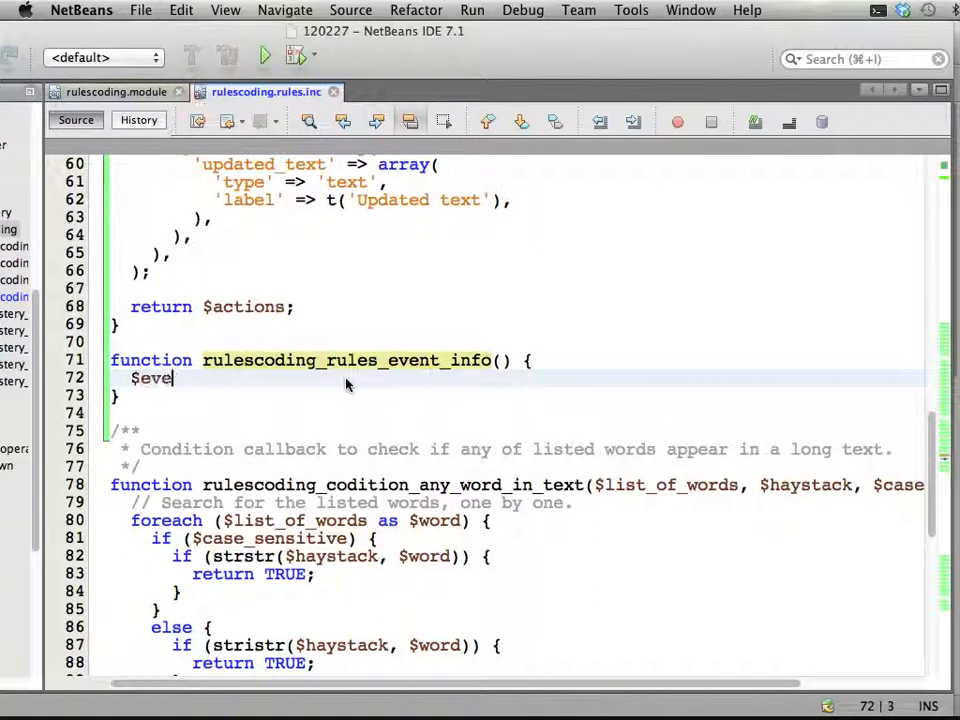
pyautogui.write('nts =')
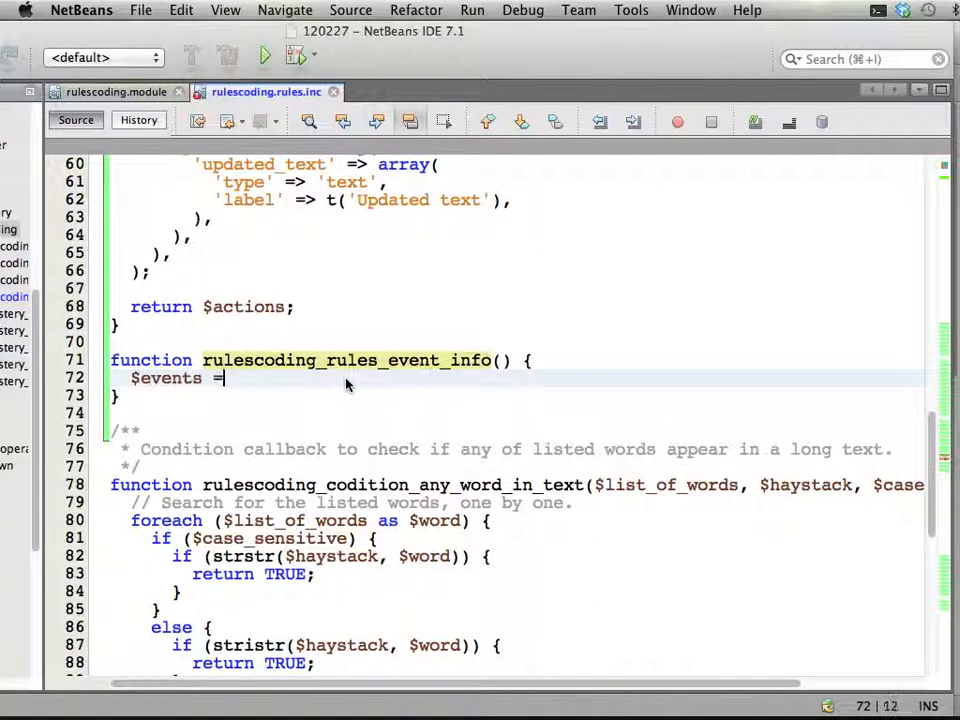
pyautogui.write('array();')
pyautogui.write("'")
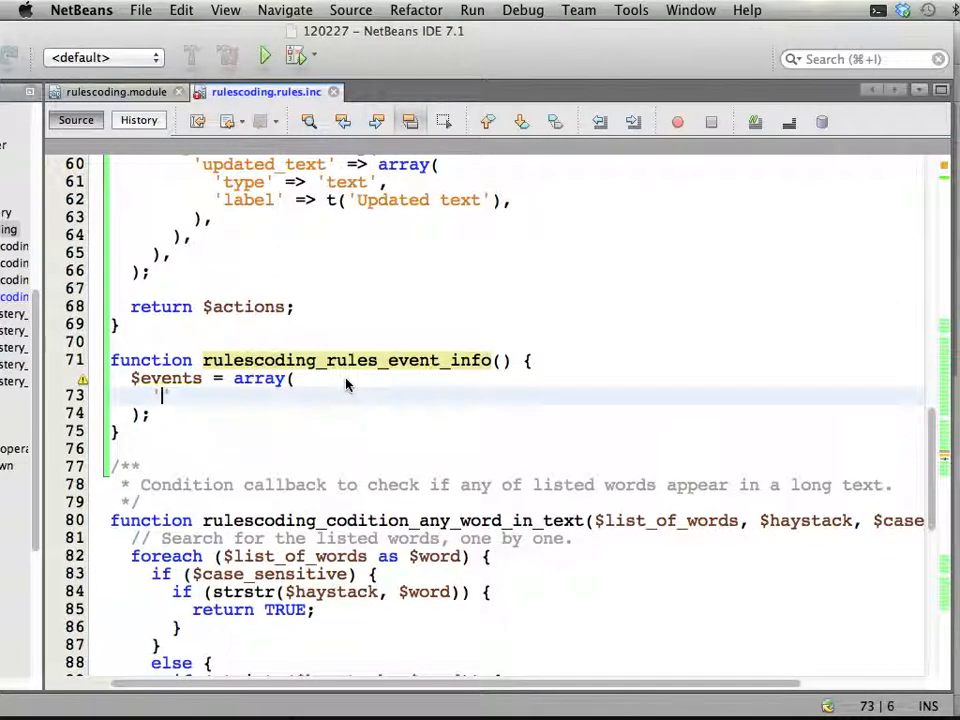
# Step: Key the array with 'rulescoding_event_save_words' => array() and return $events
pyautogui.write('rulescoding_event_save_')
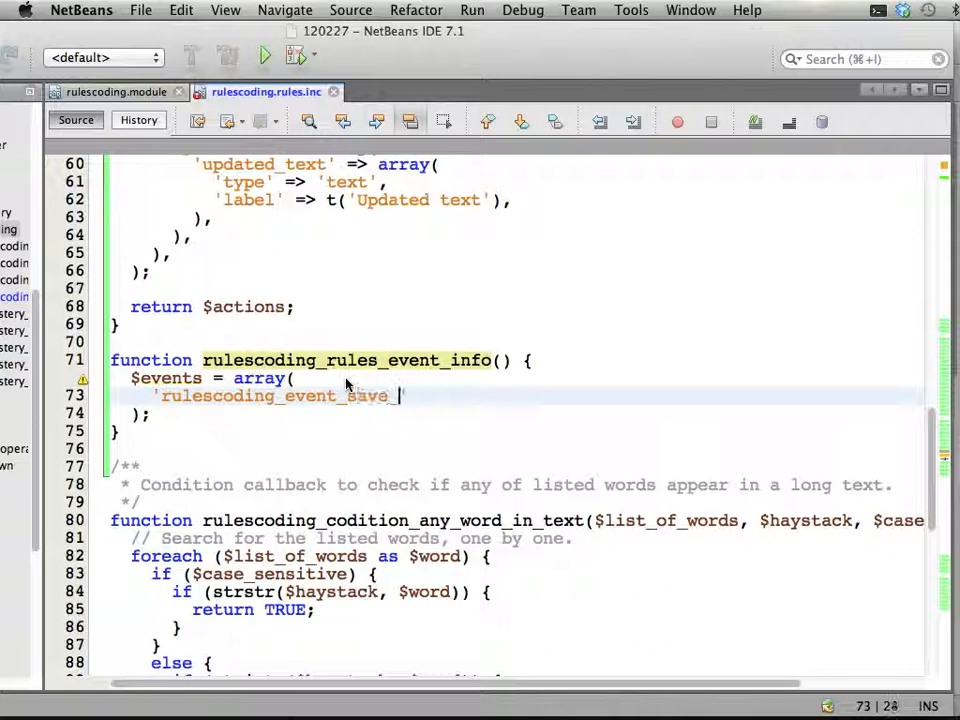
pyautogui.write('words')
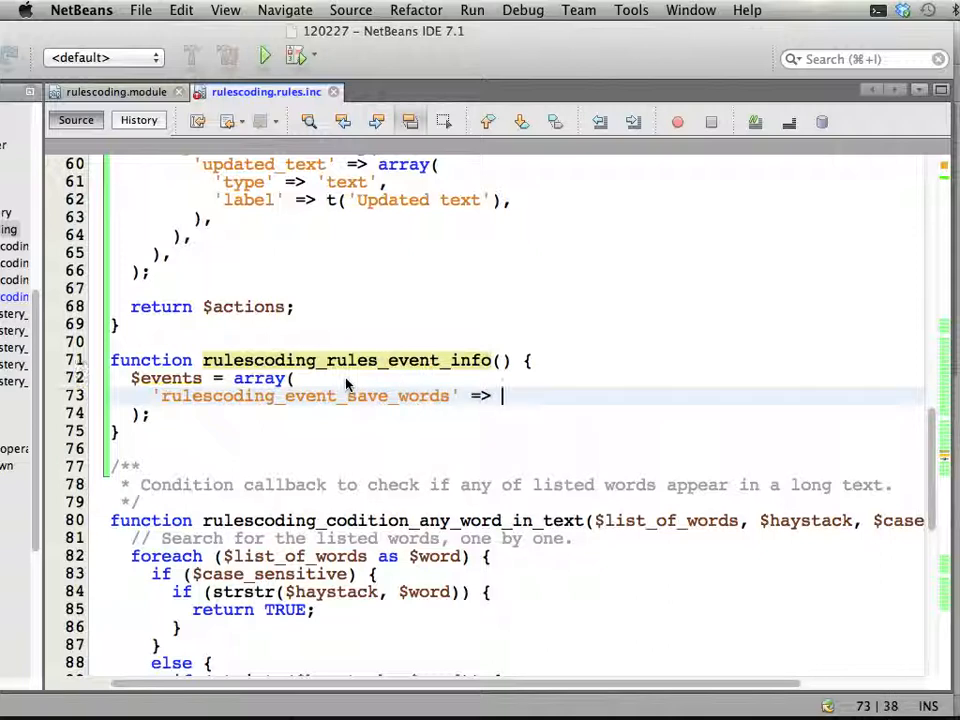
pyautogui.write('array()')
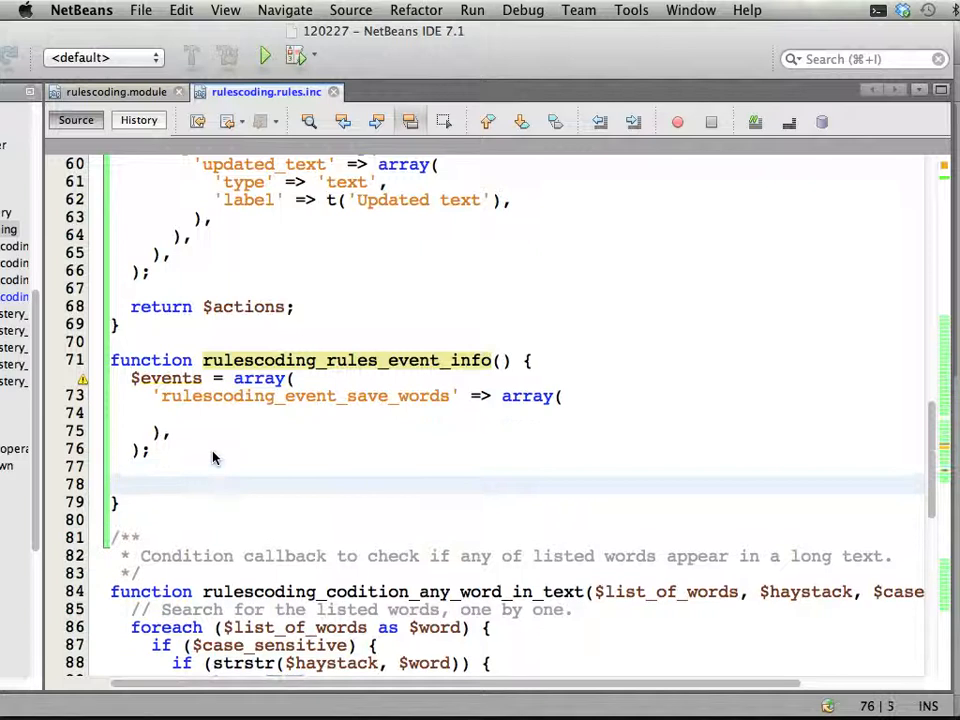
pyautogui.write('ret')
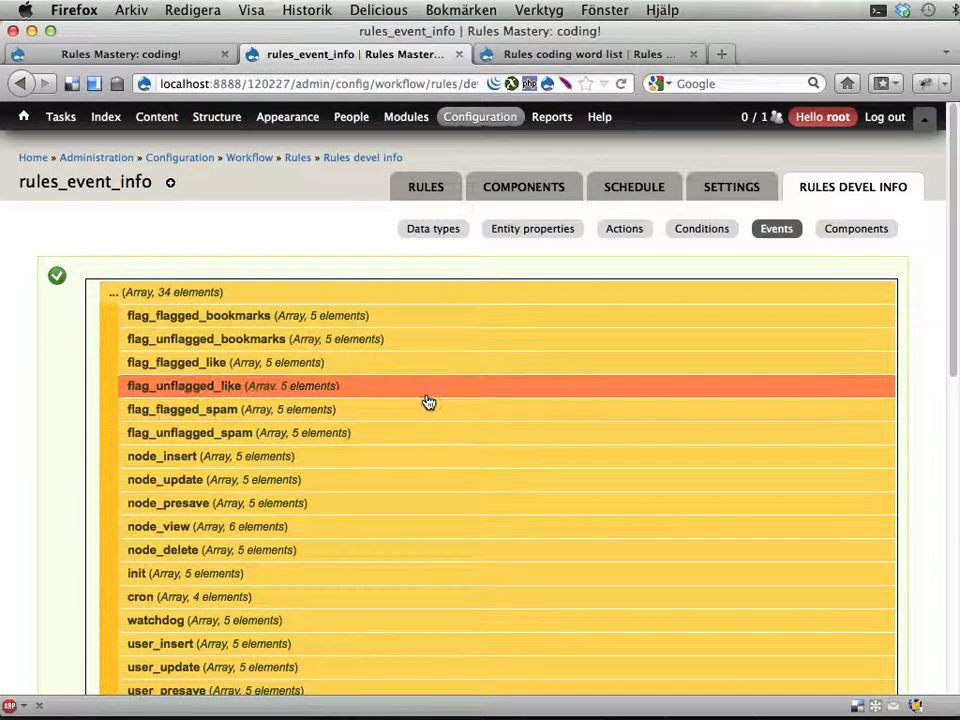
# Step: Add 'label' => t('List of words is being saved') to the event array
pyautogui.scroll(-3)
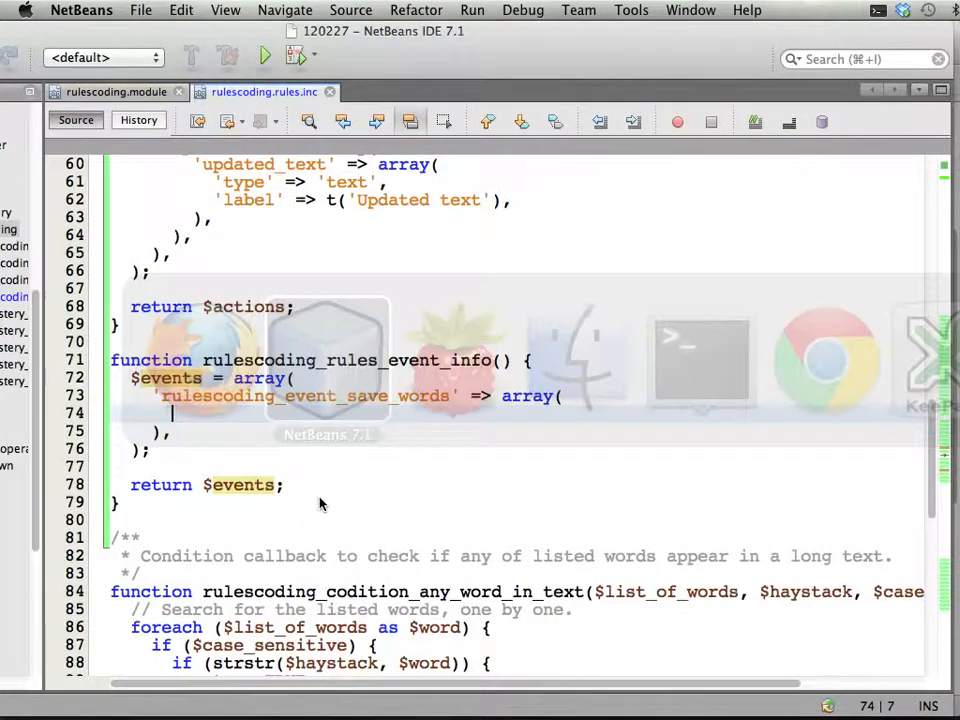
pyautogui.write("'label'")
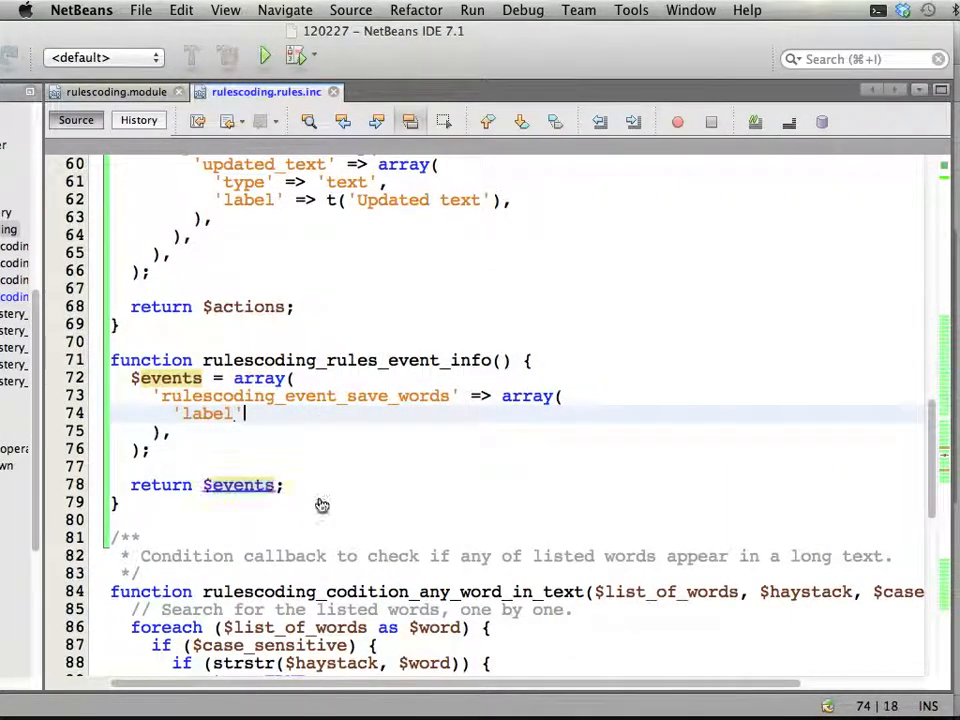
pyautogui.write("=> t('')")
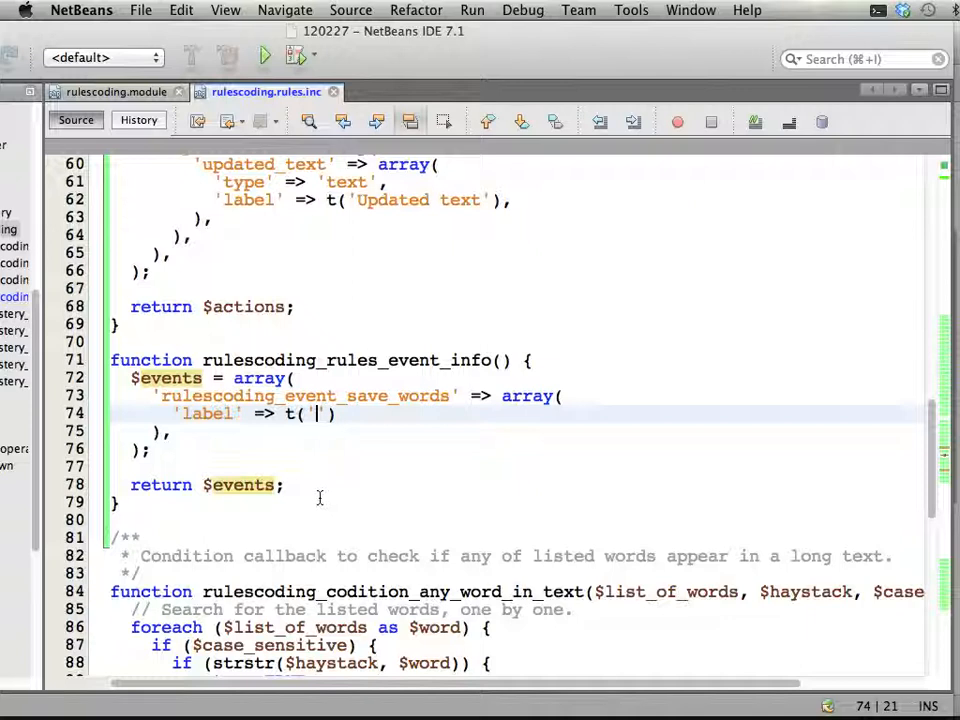
pyautogui.write("'")
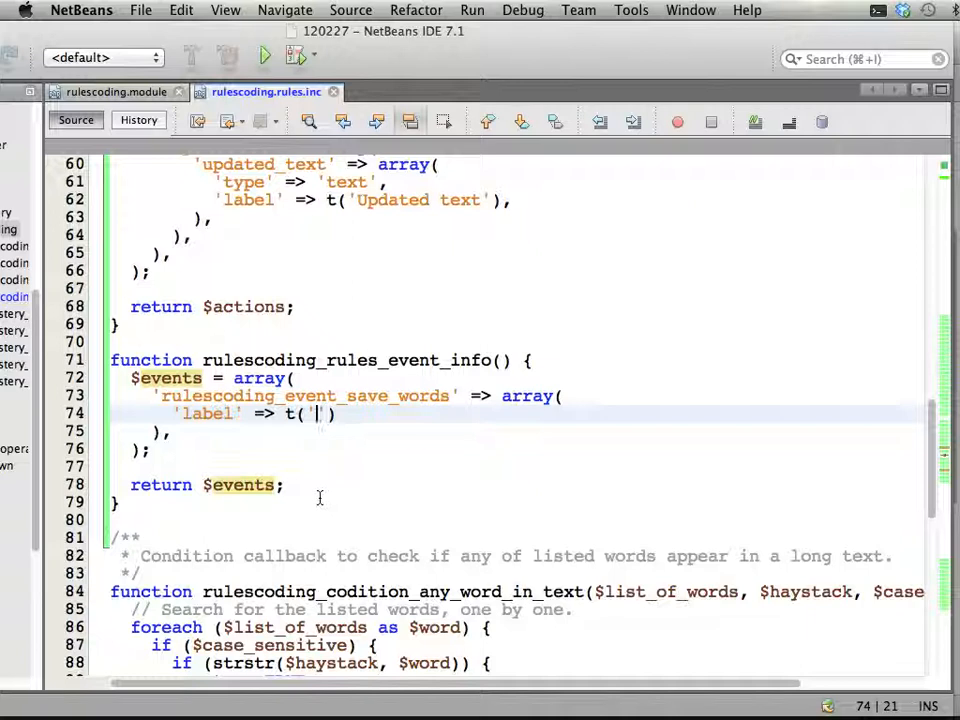
pyautogui.write('List of words is')
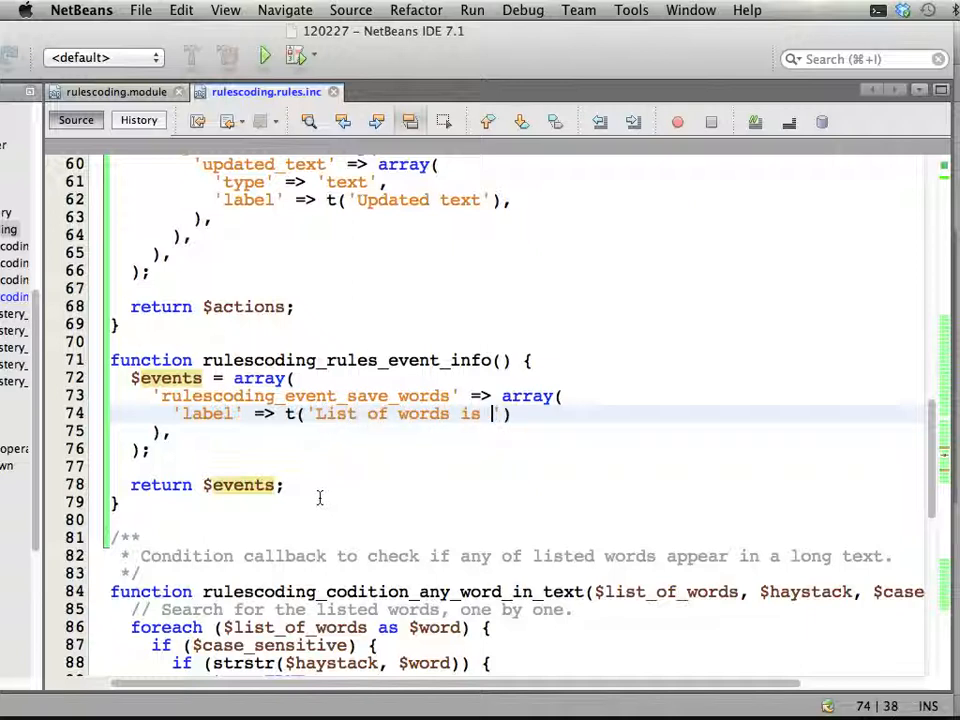
pyautogui.write('being saved')
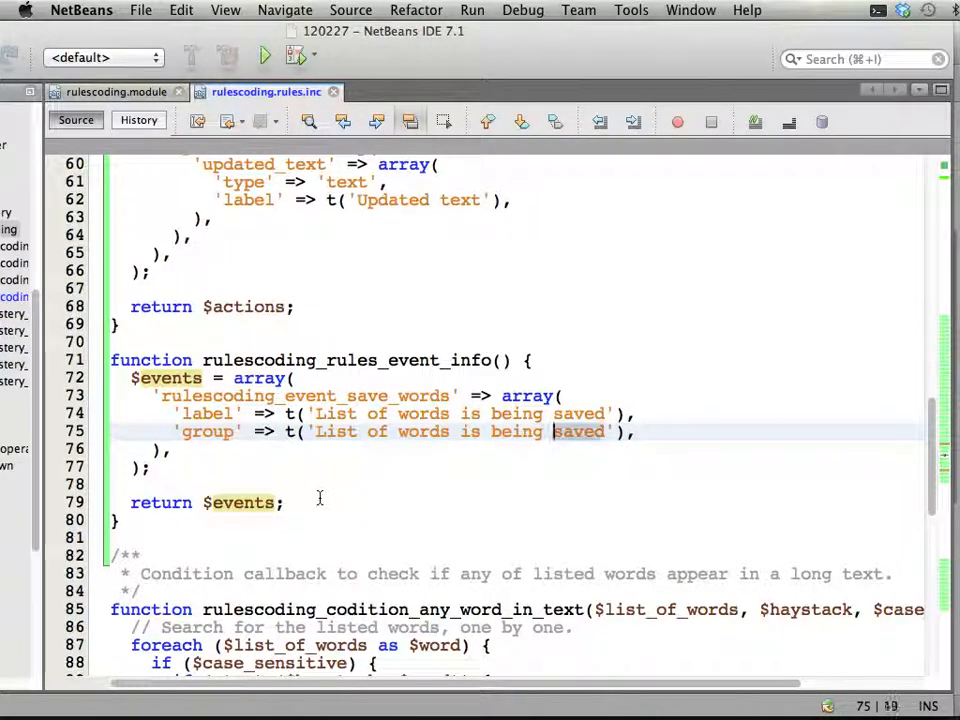
# Step: Add 'group' => t('Rules coding') to the event array
pyautogui.write("Rules co'),")
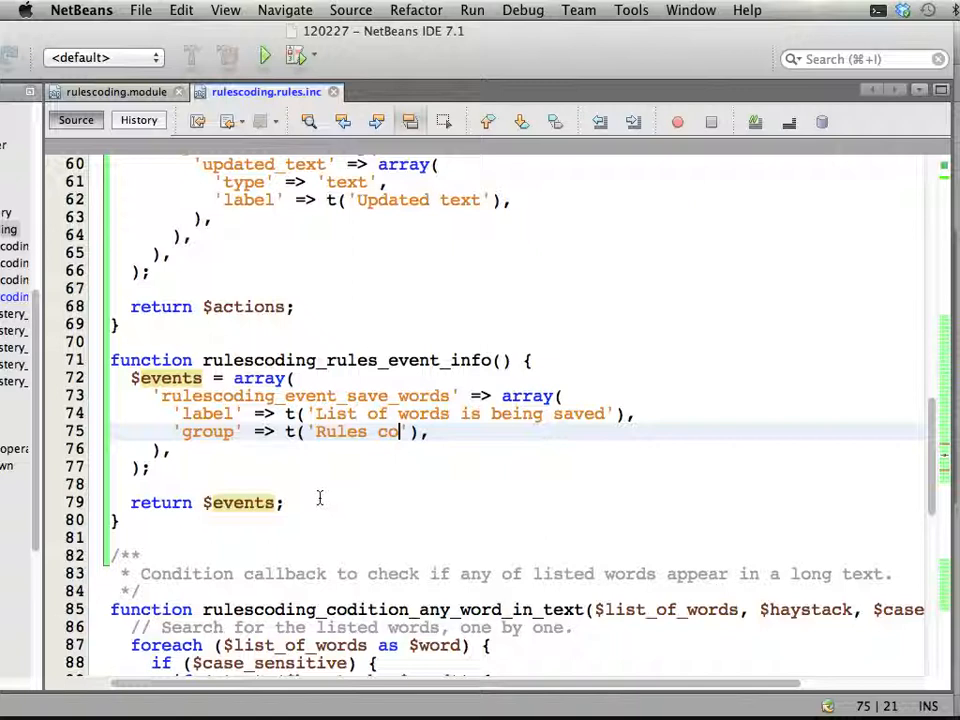
pyautogui.write('ding')
pyautogui.write("'variables' => array(),")
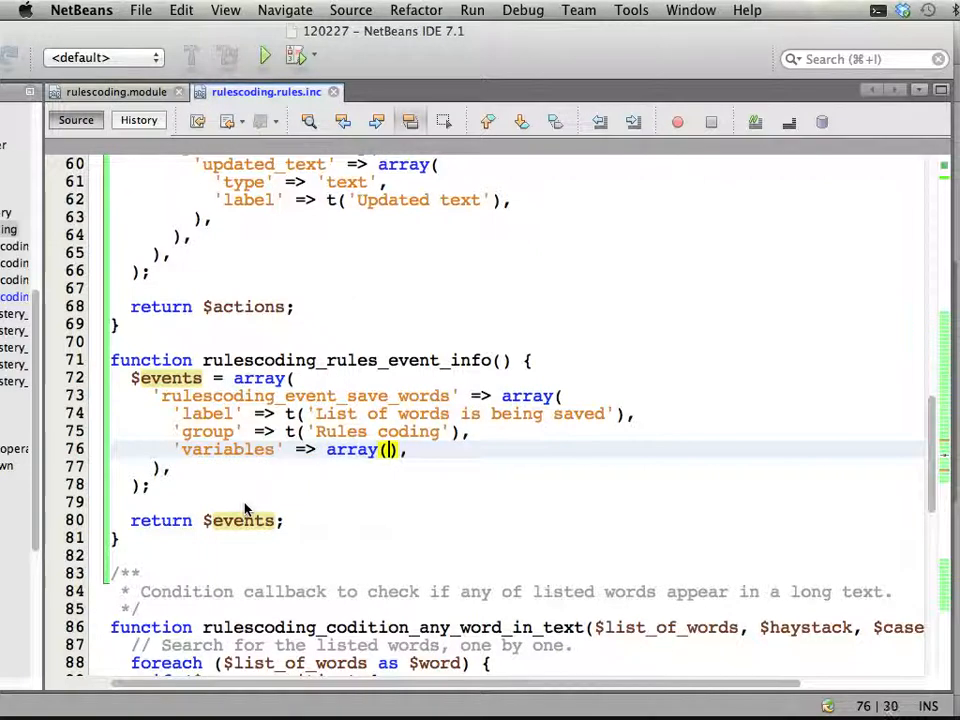
pyautogui.press('enter')
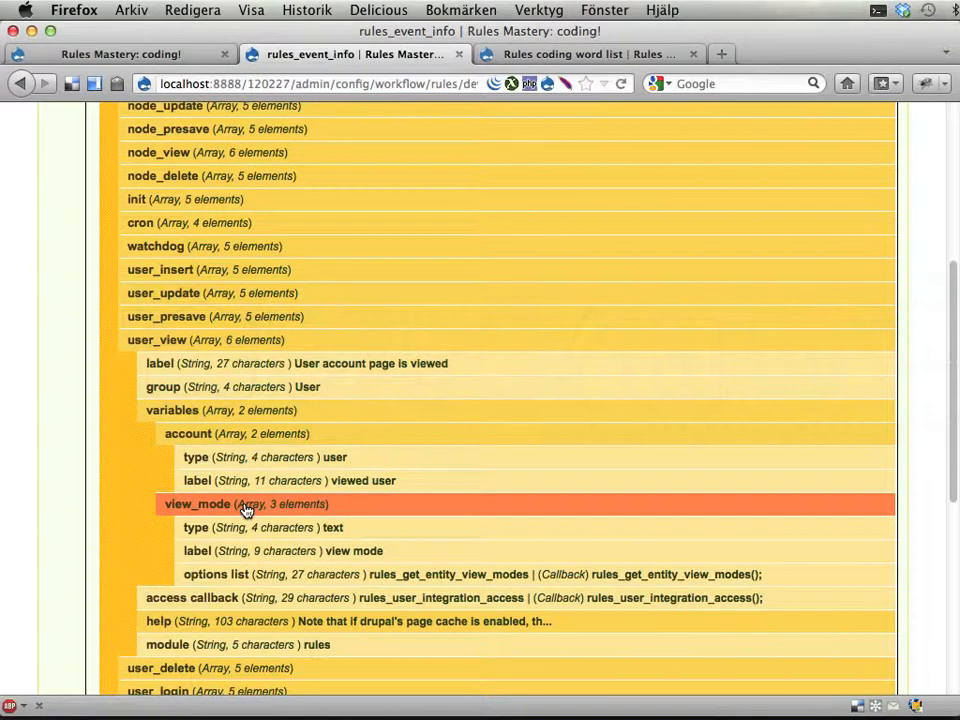
pyautogui.click(590, 54)
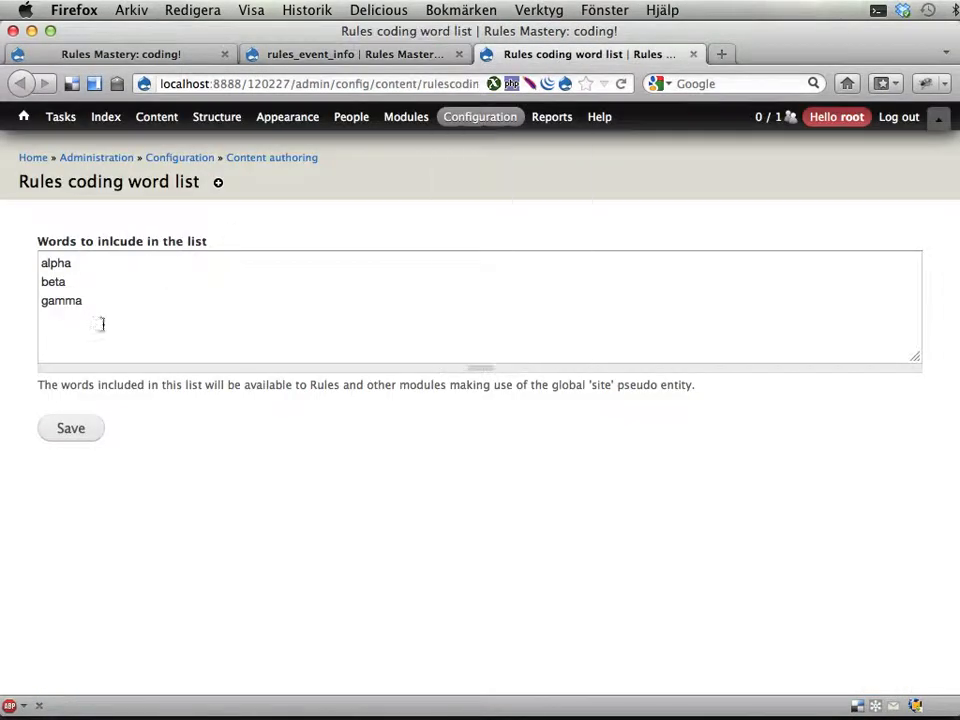
pyautogui.moveTo(126, 374)
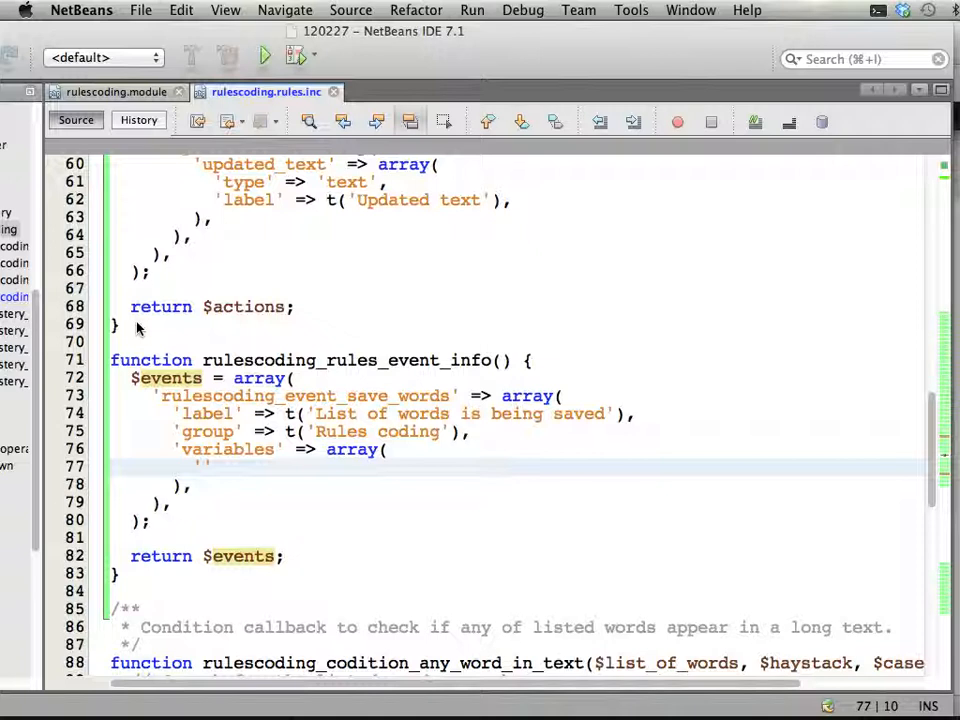
# Step: Declare the 'list_unchanged' variable array with 'type' => 'list<text>'
pyautogui.write('list_unch')
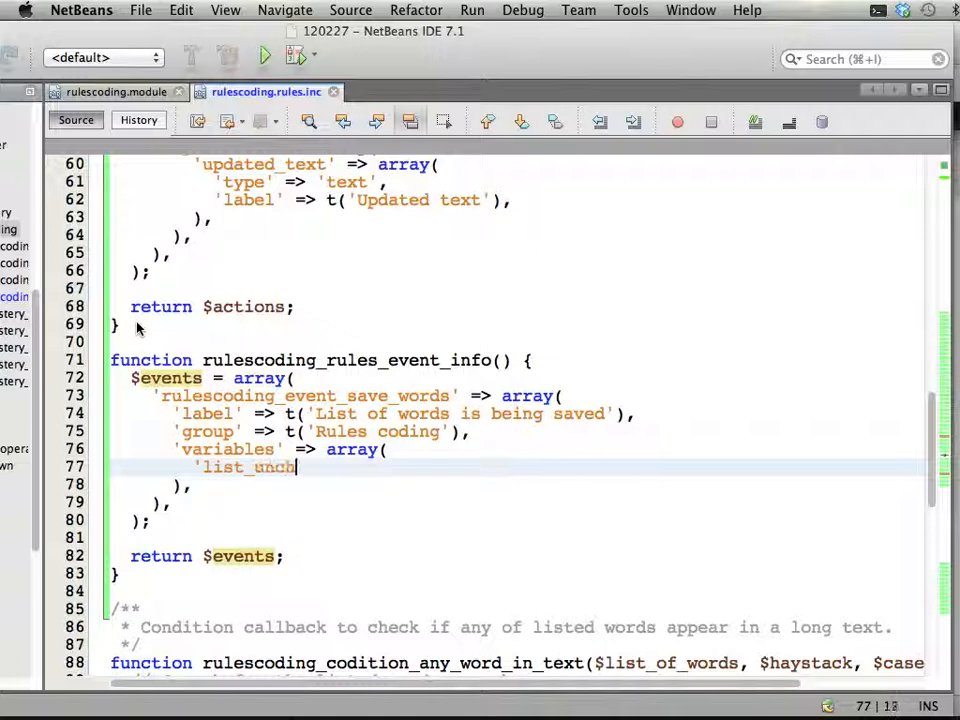
pyautogui.write("anged'")
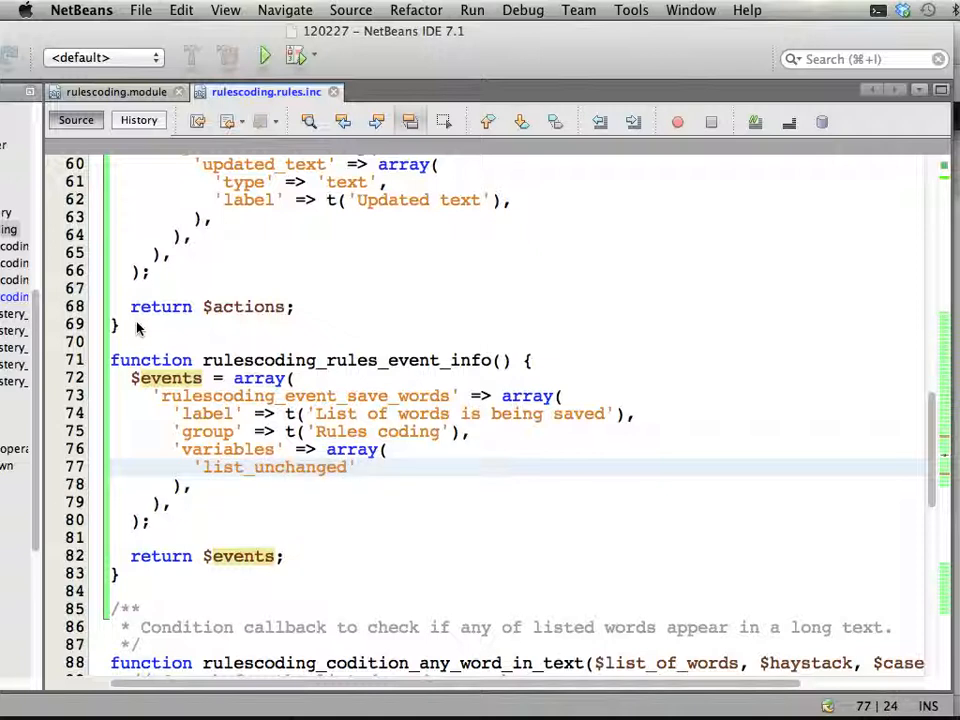
pyautogui.write('=>')
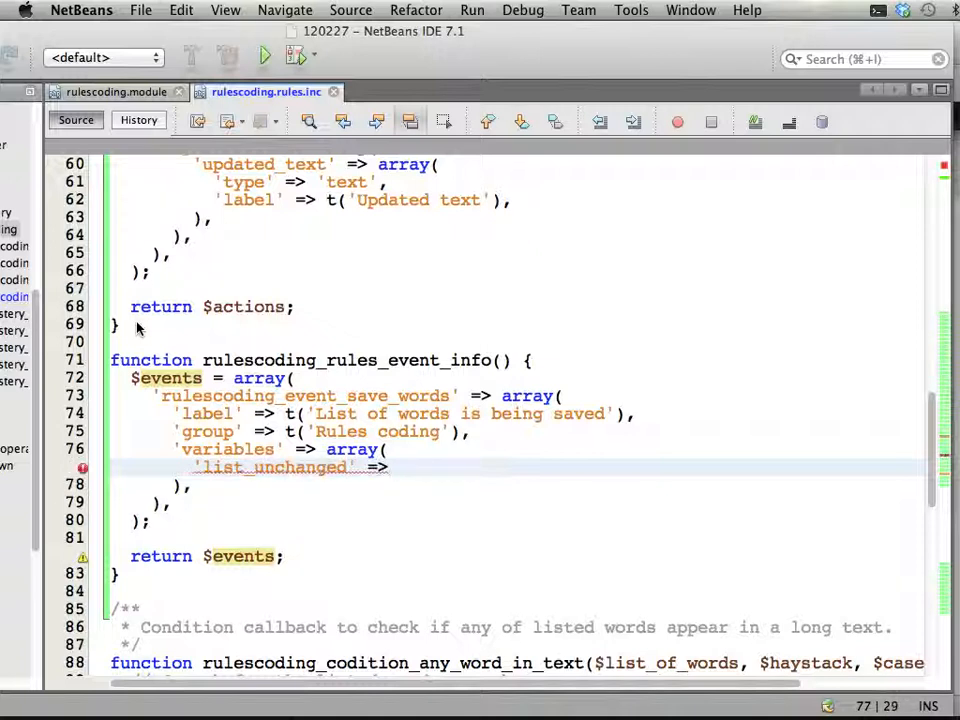
pyautogui.write('array(),')
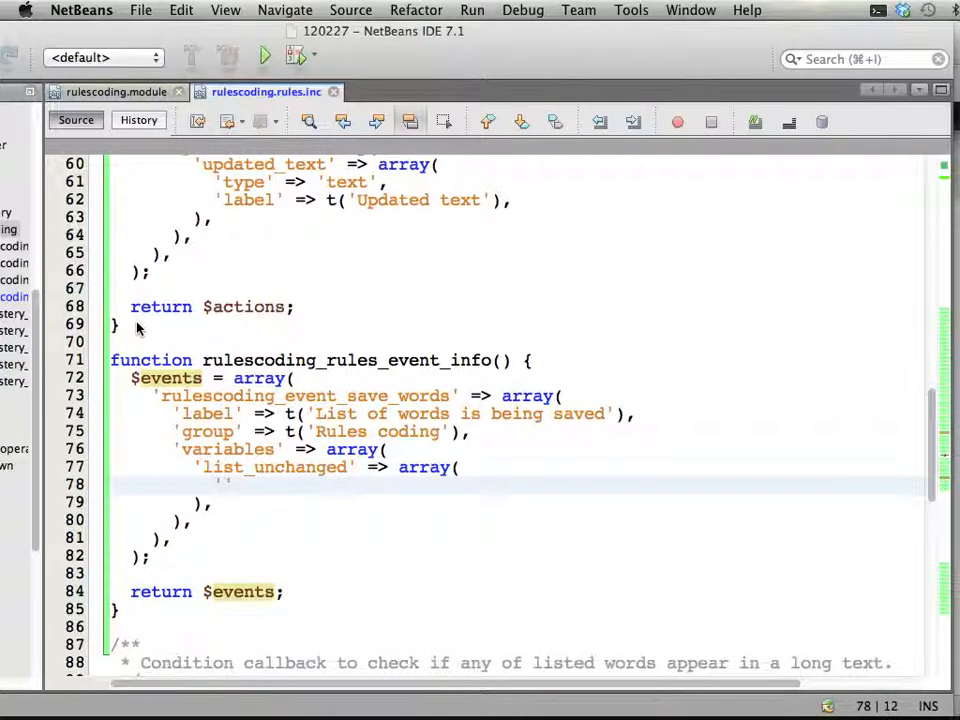
pyautogui.write("'type' =")
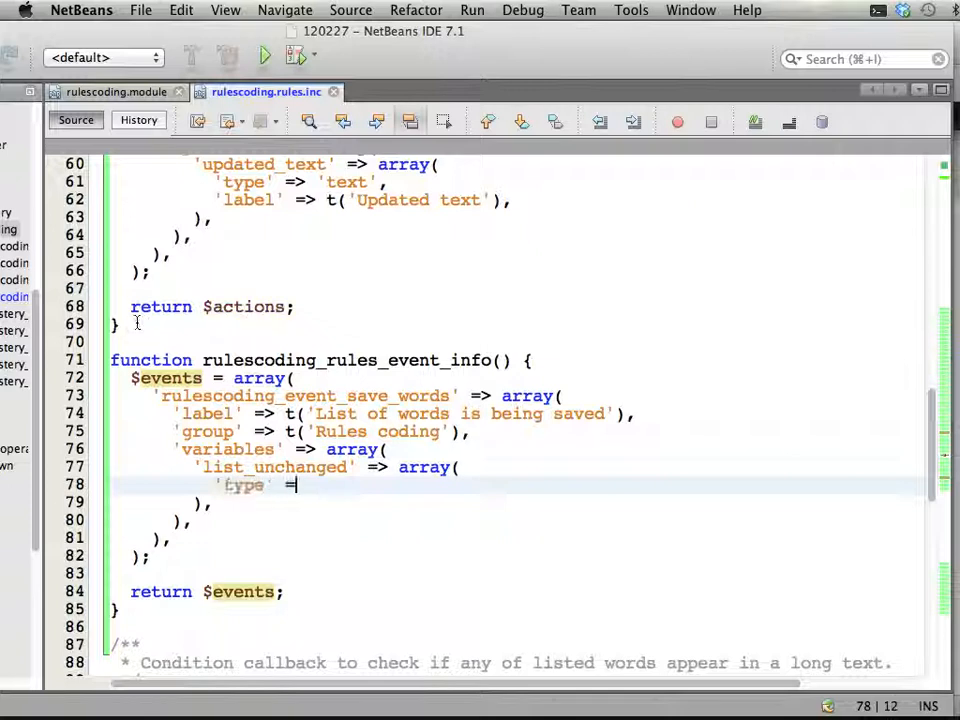
pyautogui.write("=> 'list'")
pyautogui.write("'label' => 'list<text>',")
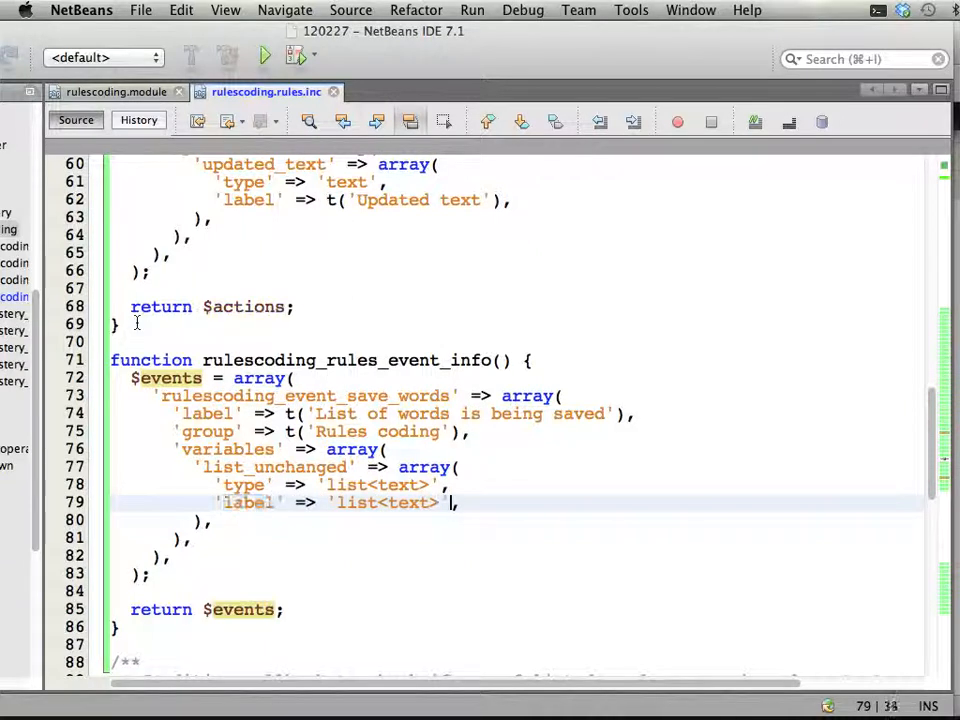
# Step: Label list_unchanged 'Unsaved list' and add the matching 'list_updated' variable labelled 'Updated list'
pyautogui.press('backspace')
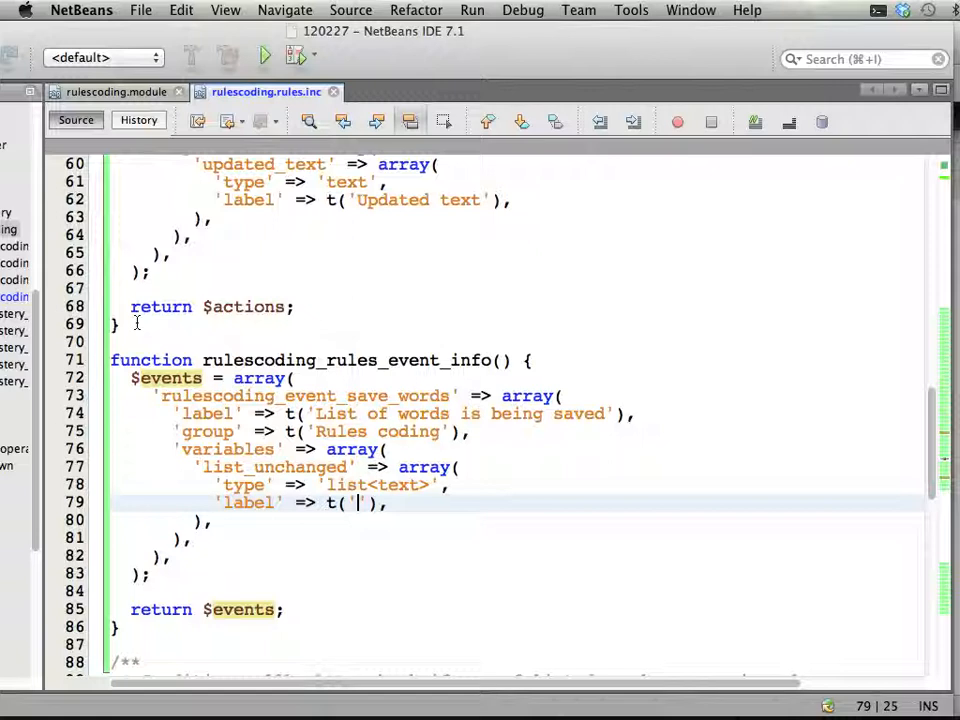
pyautogui.write('List')
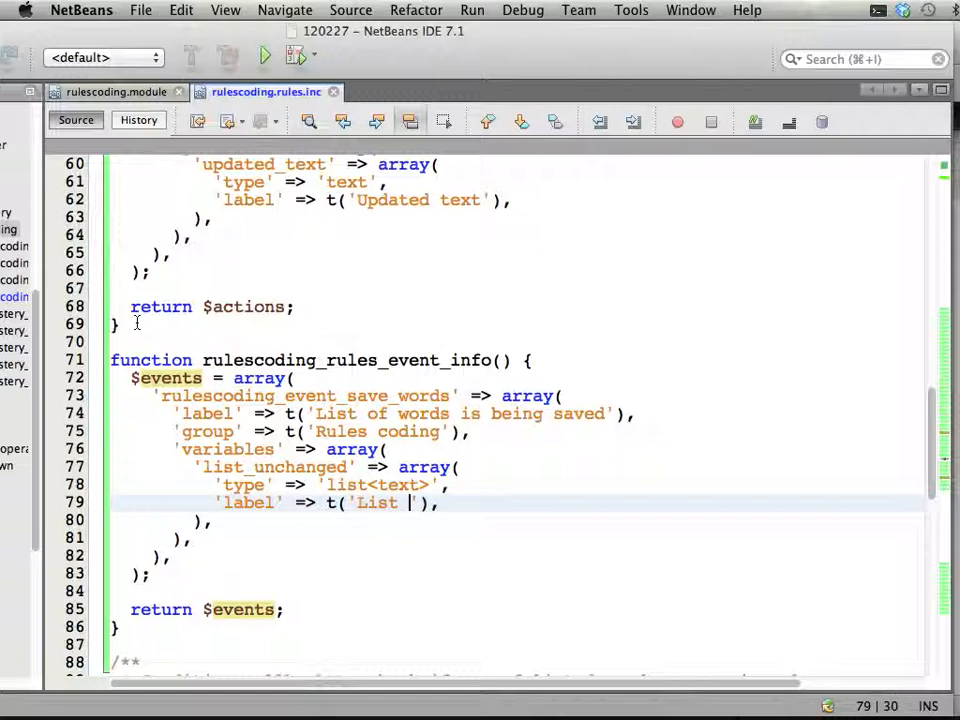
pyautogui.write('Unsaved l')
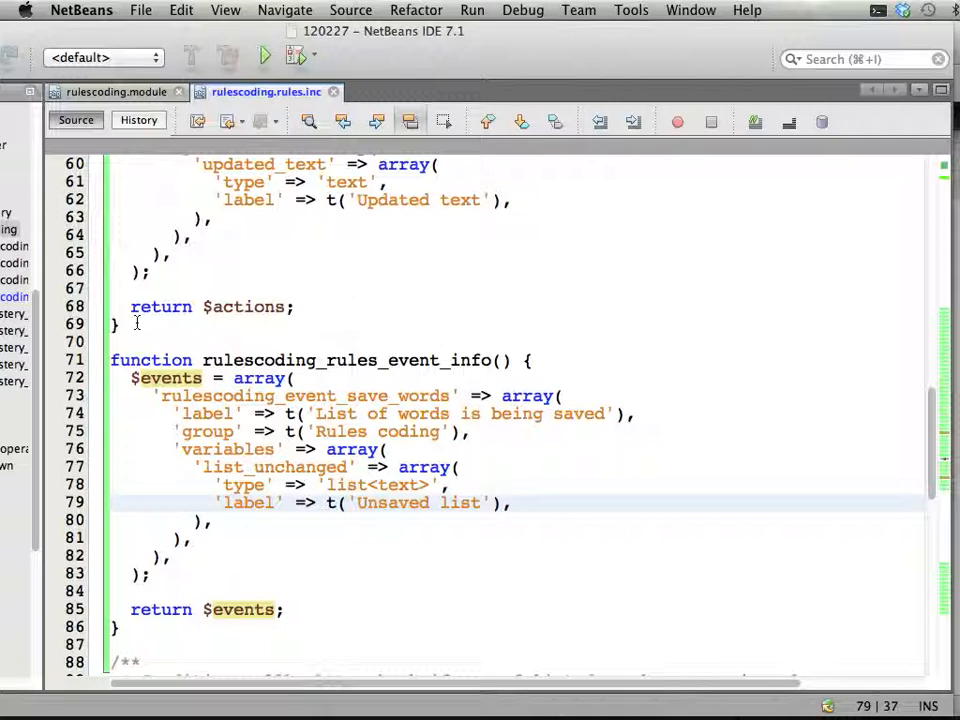
pyautogui.click(196, 468)
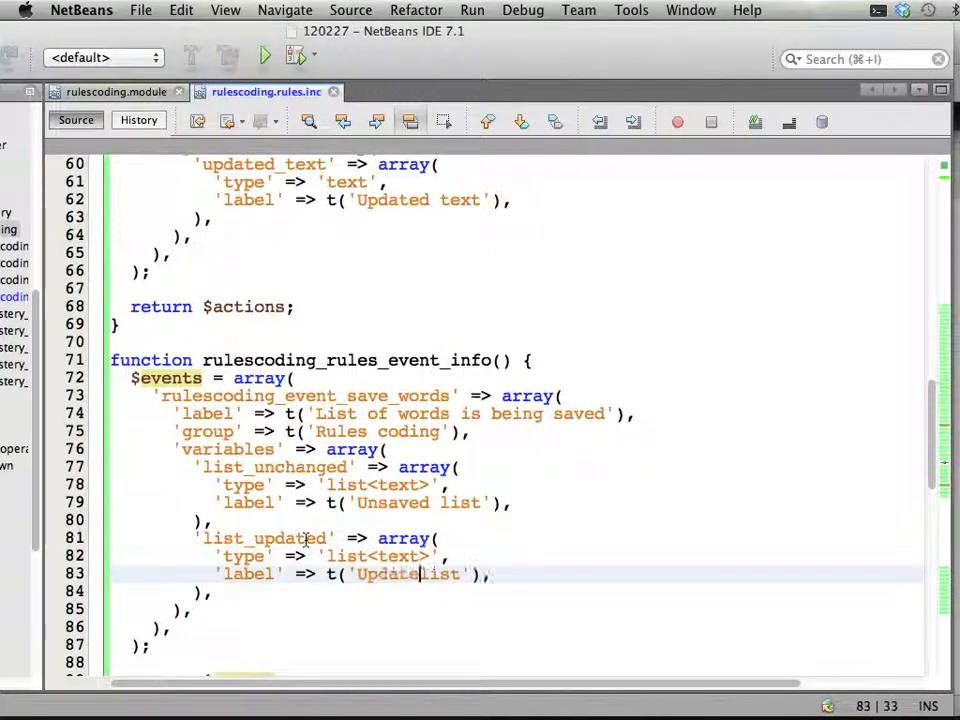
pyautogui.scroll(-3)
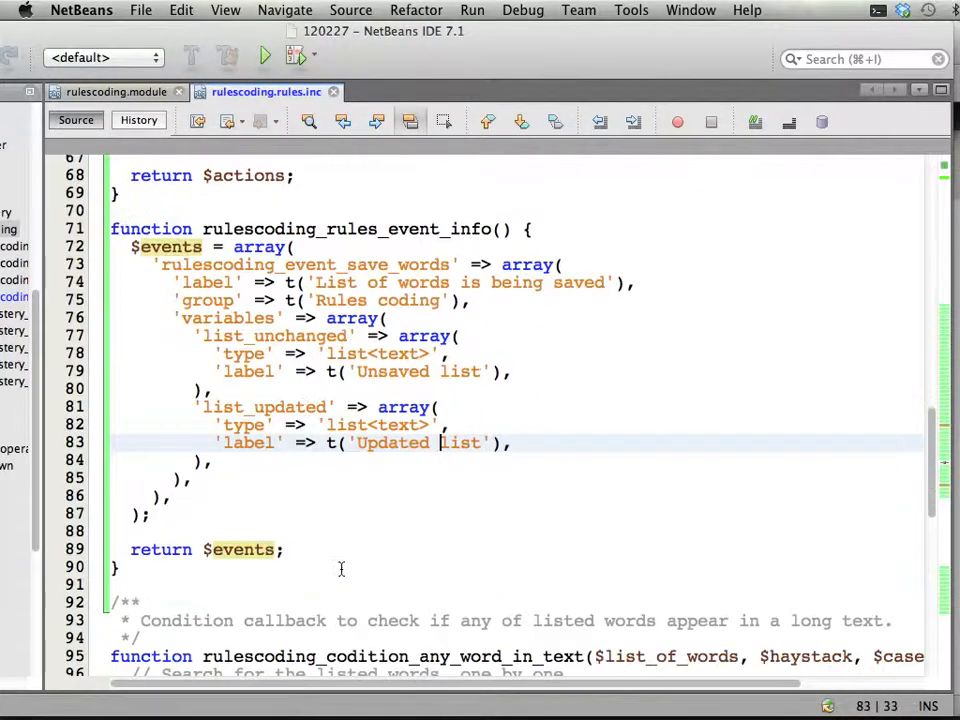
pyautogui.moveTo(376, 488)
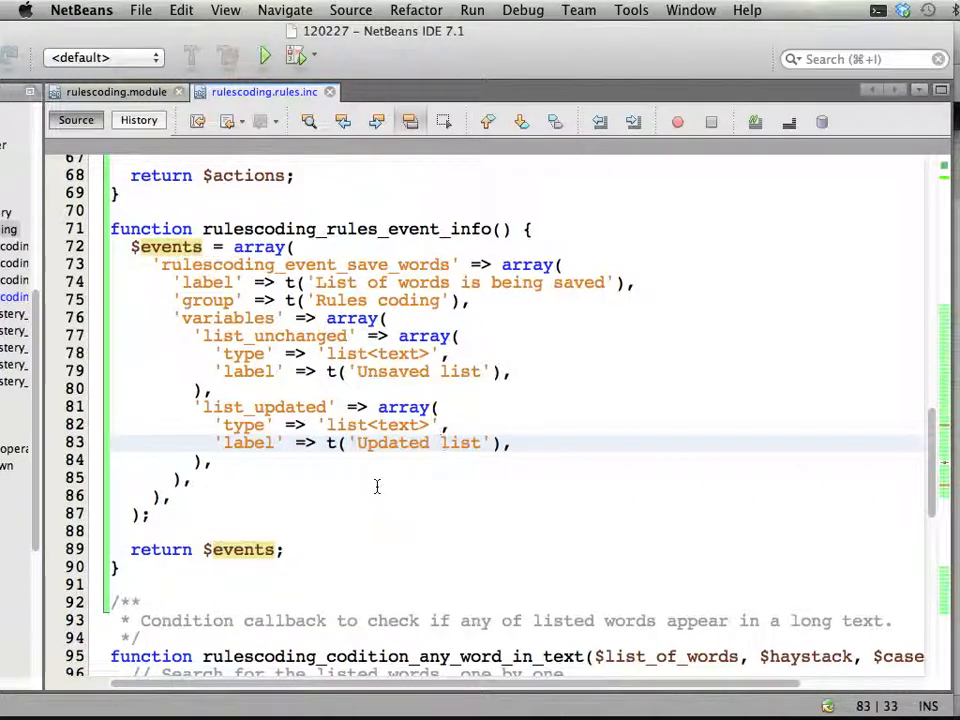
pyautogui.moveTo(452, 392)
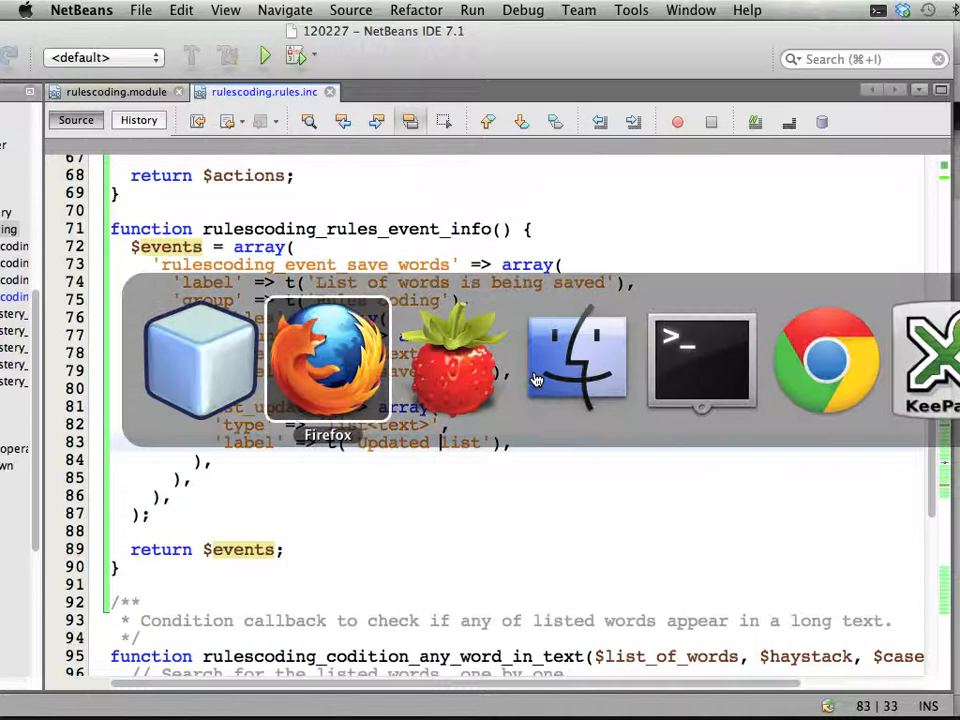
# Step: In the rules_event_info devel page, expand user_presave's account_unchanged variable to read skip save and handler
pyautogui.click(328, 360)
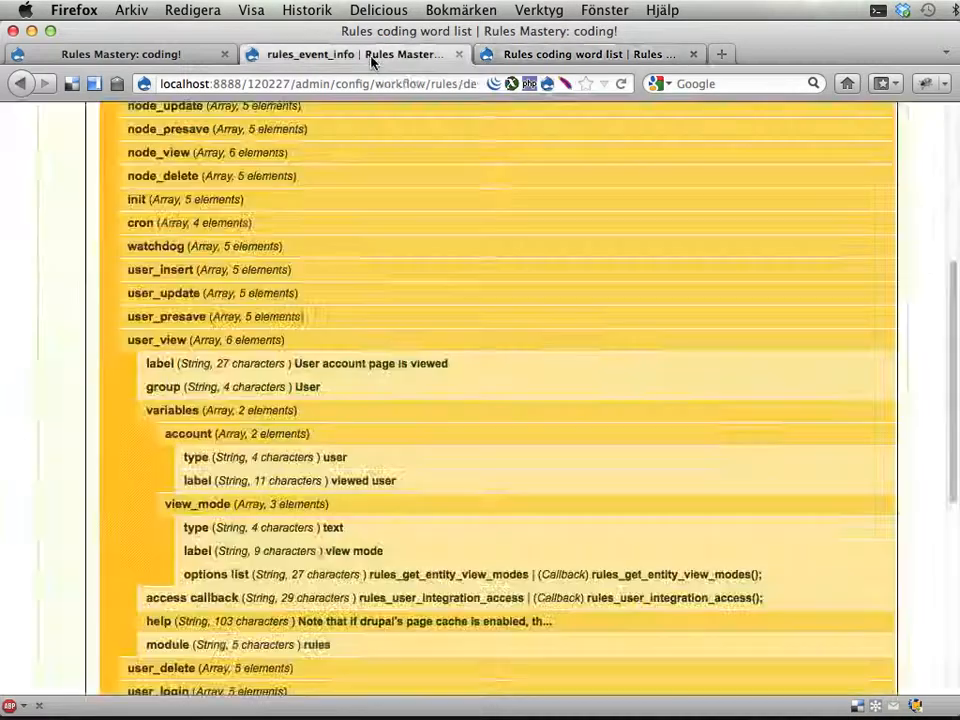
pyautogui.click(200, 340)
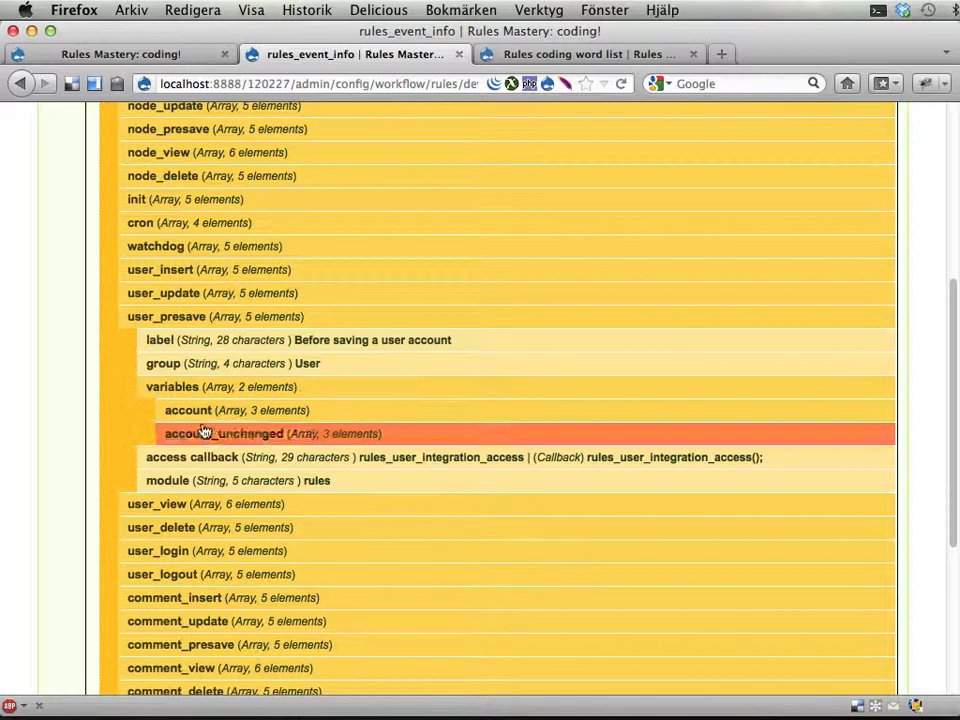
pyautogui.click(188, 410)
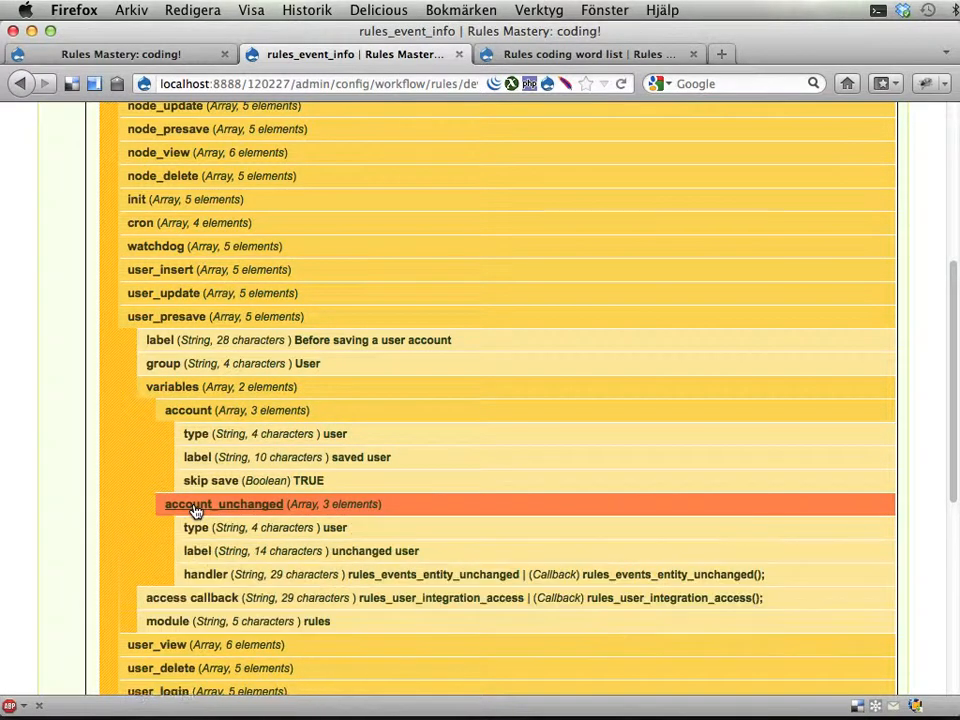
pyautogui.scroll(-3)
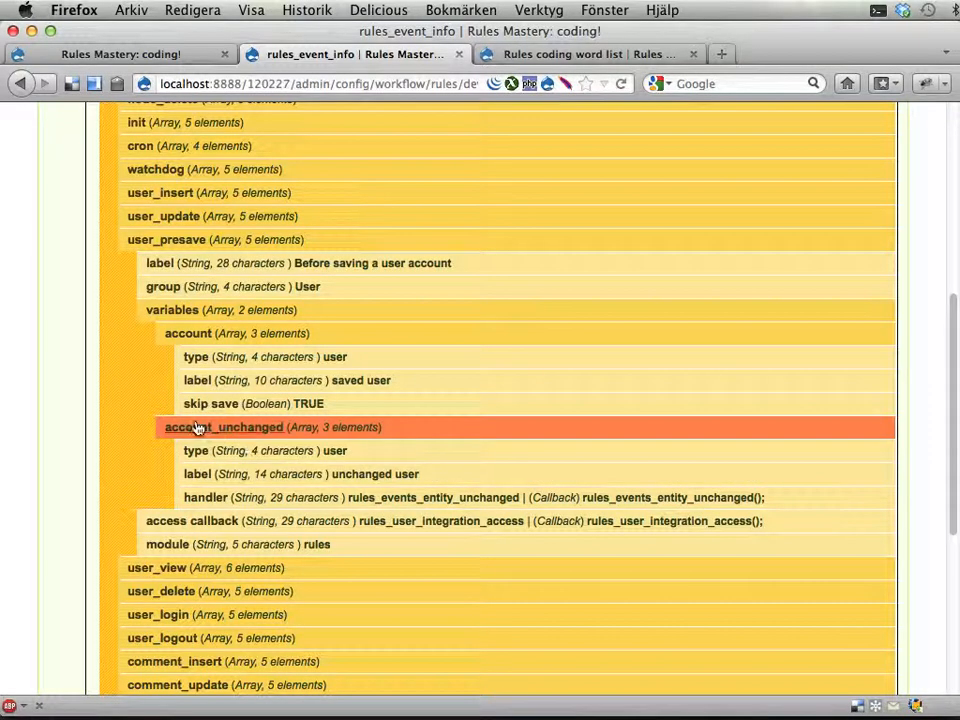
pyautogui.moveTo(332, 404)
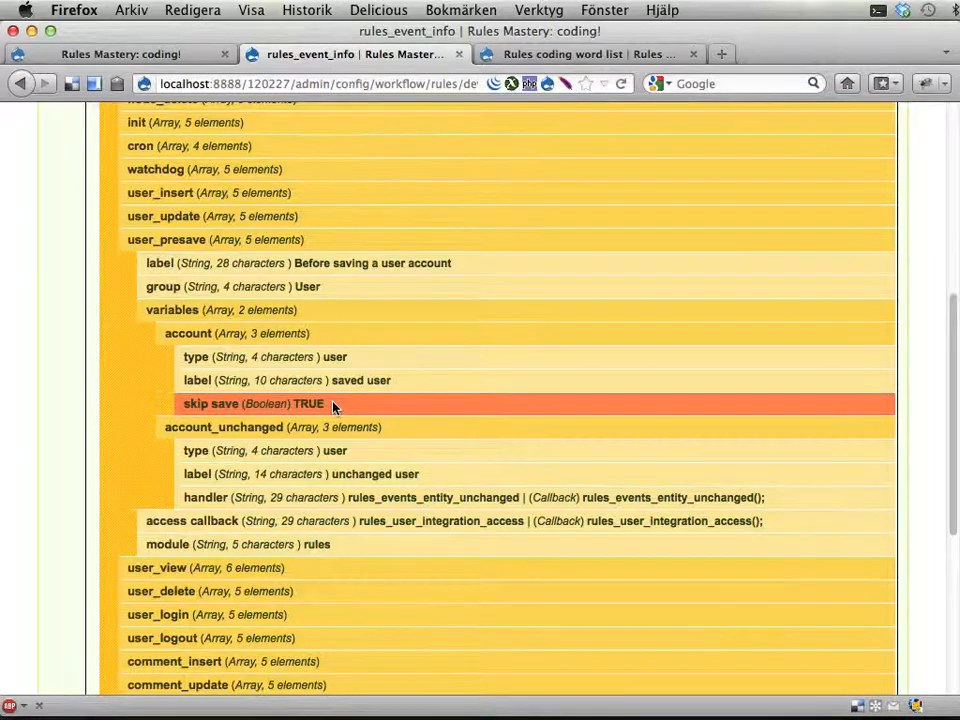
pyautogui.scroll(3)
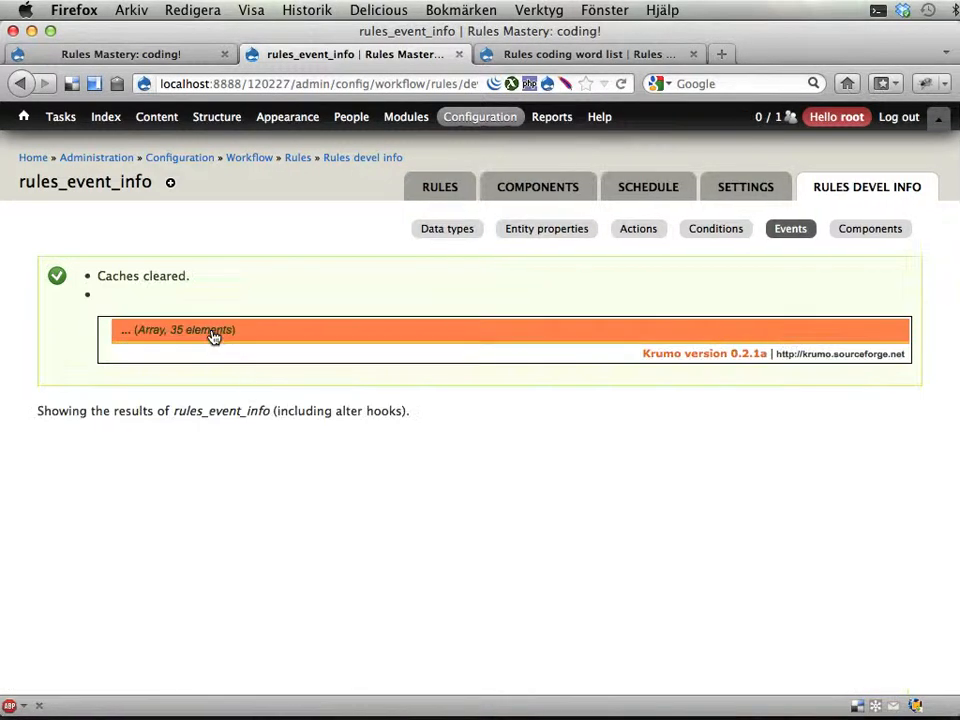
# Step: Expand the events array, rulescoding_event_save_words and its list_updated variable to confirm label, group and list<text> type
pyautogui.click(184, 328)
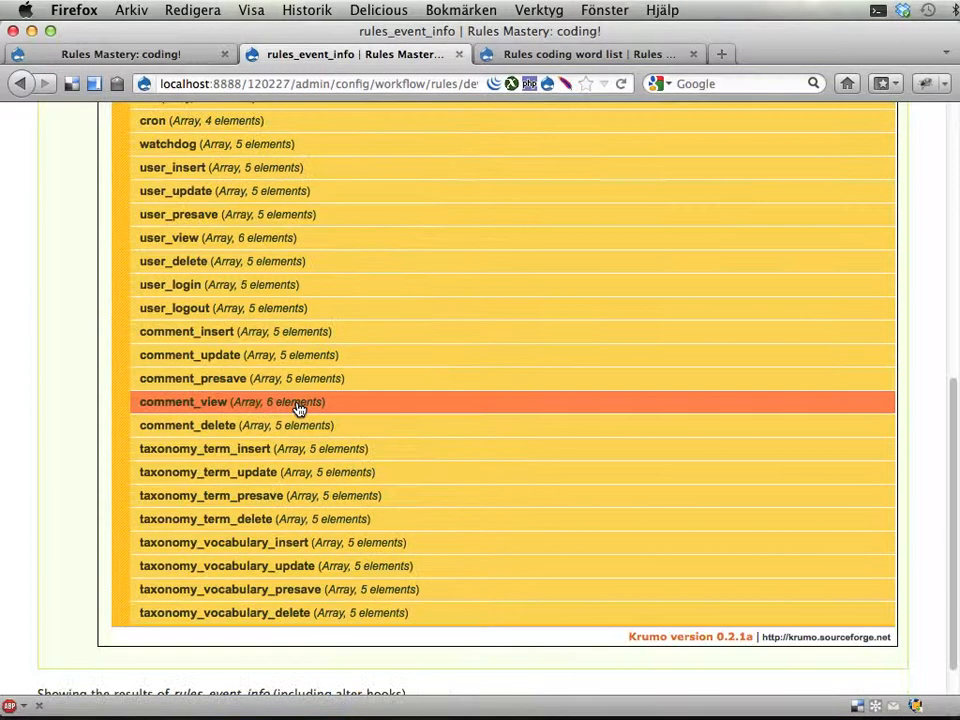
pyautogui.scroll(3)
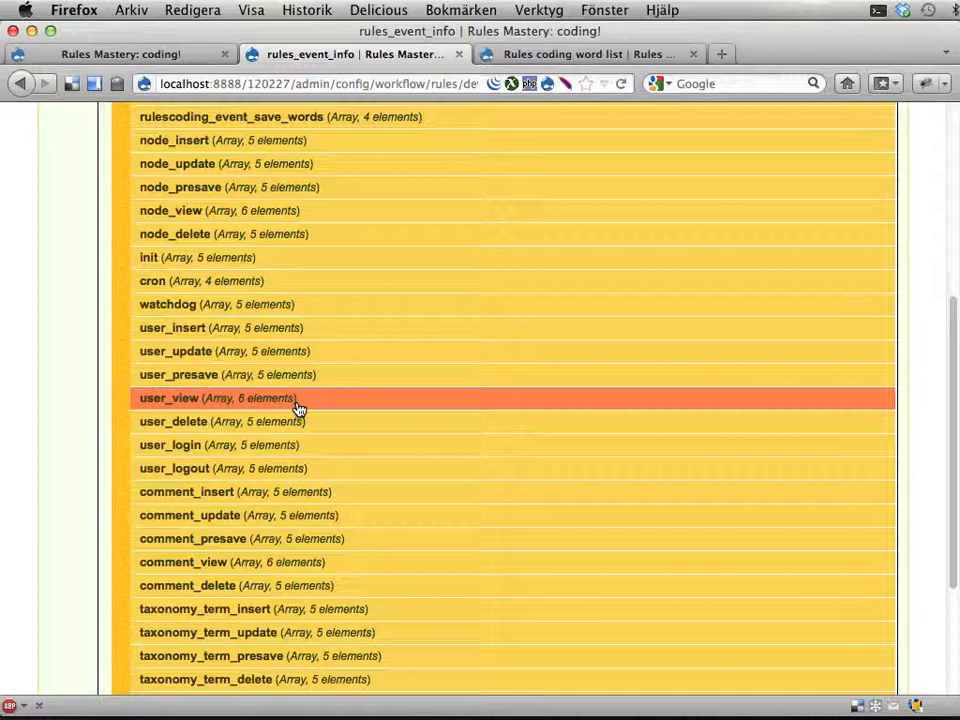
pyautogui.scroll(3)
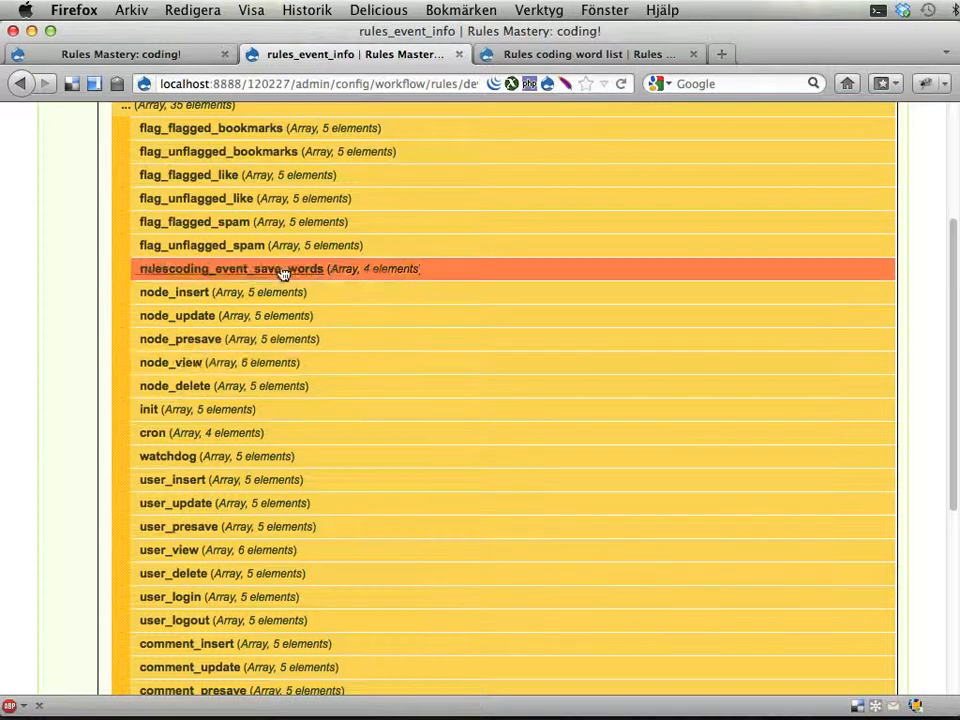
pyautogui.click(232, 268)
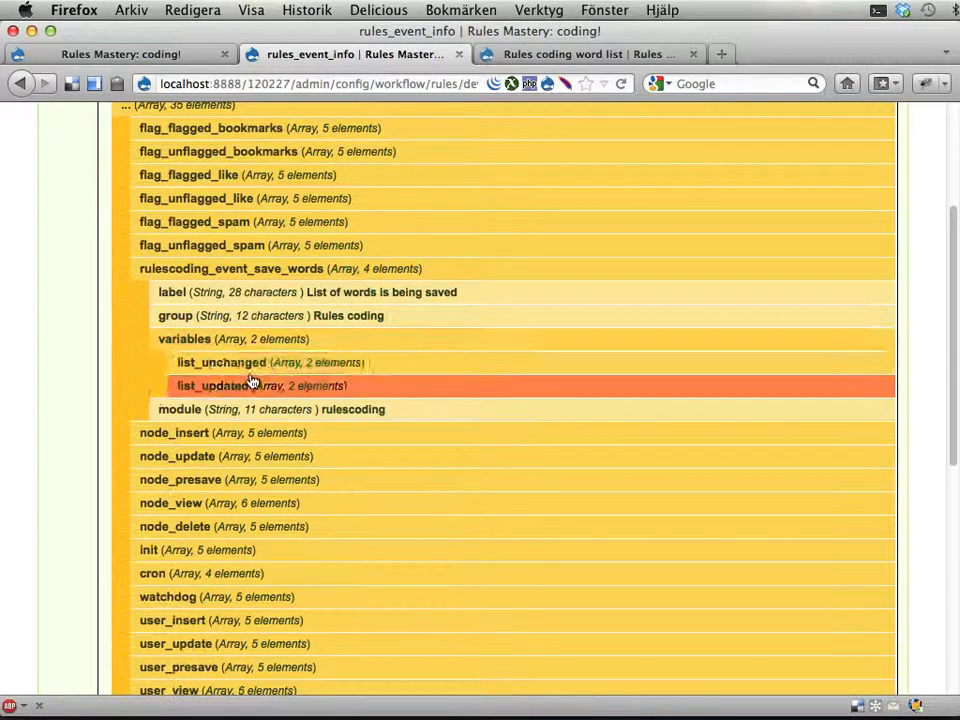
pyautogui.click(220, 362)
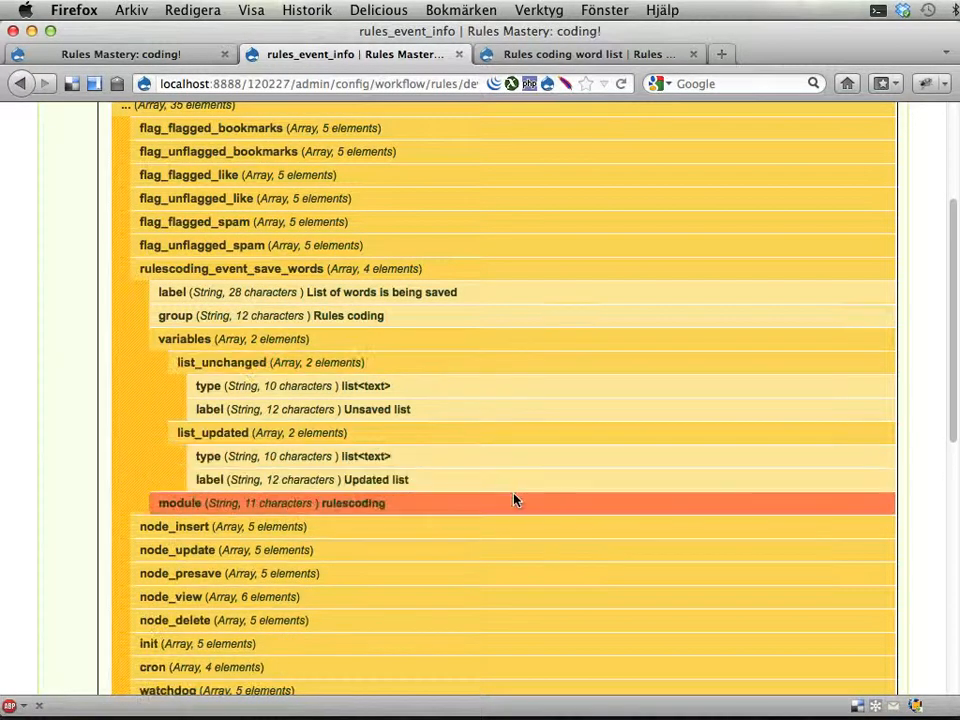
pyautogui.moveTo(532, 500)
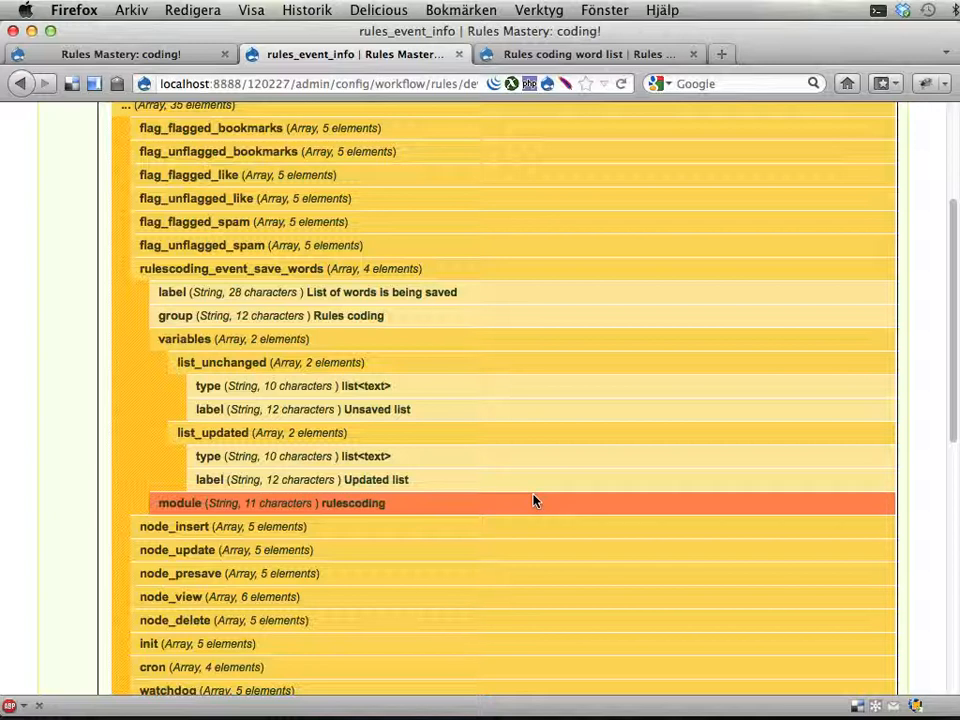